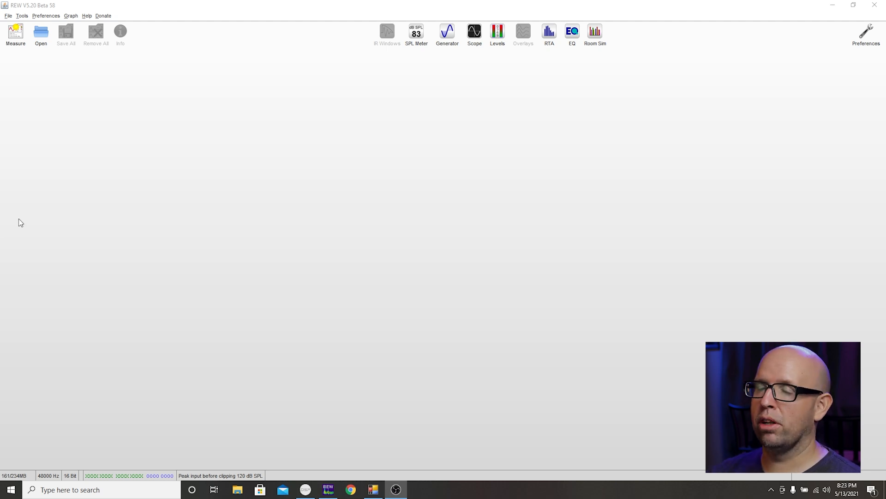
Review the Soundcard and Cal Files preferences, then close the Preferences window
click(45, 15)
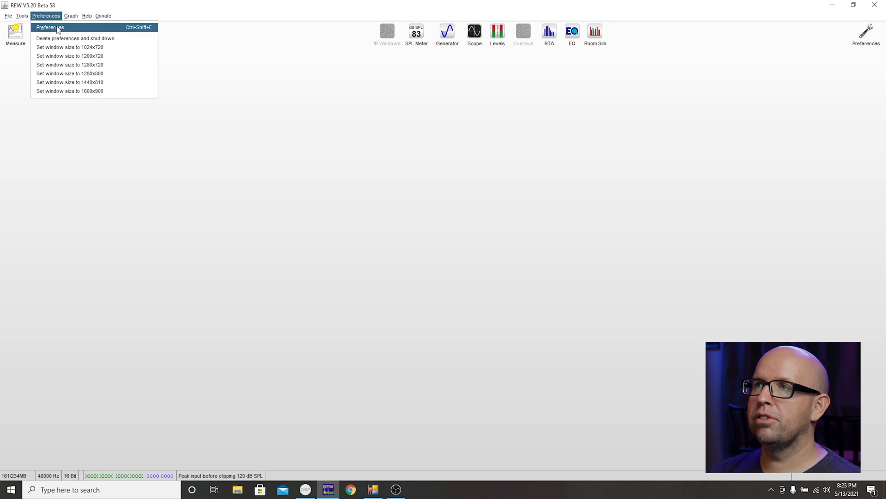
click(49, 27)
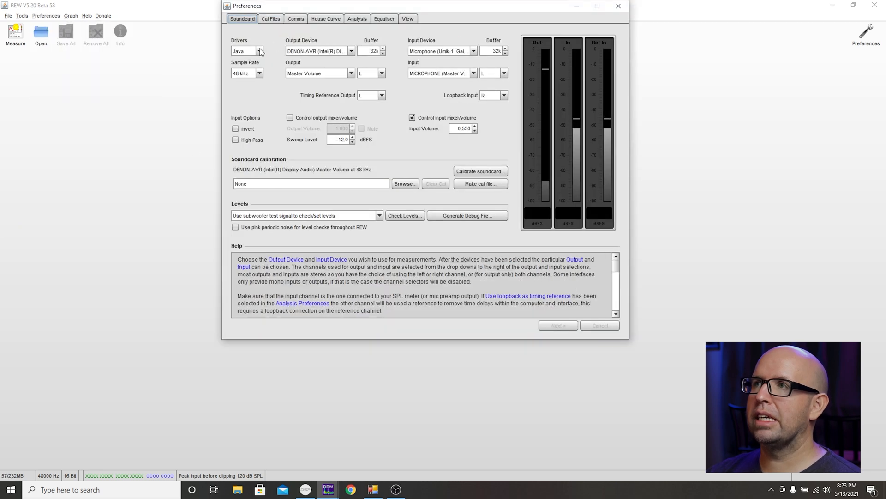
mouse_move(277, 59)
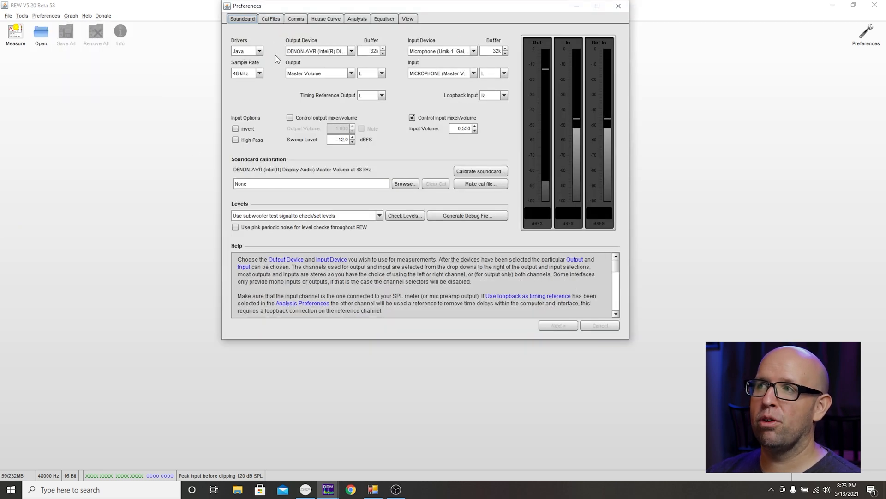
mouse_move(313, 54)
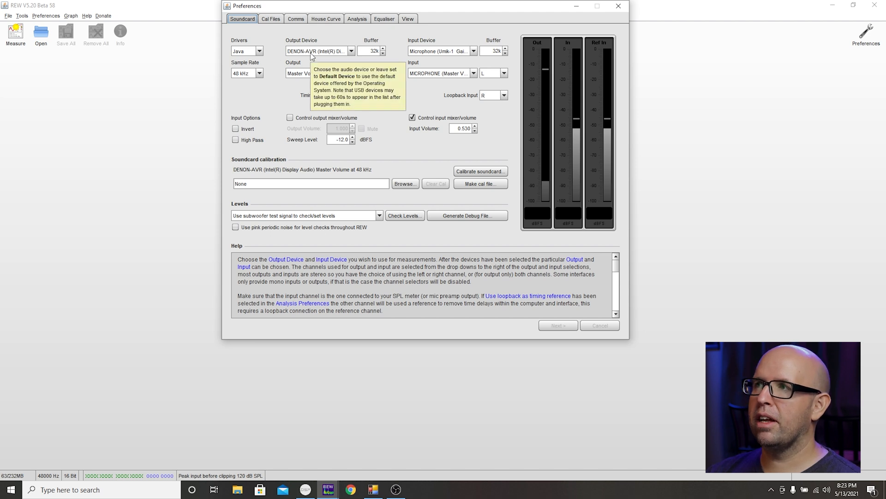
mouse_move(447, 71)
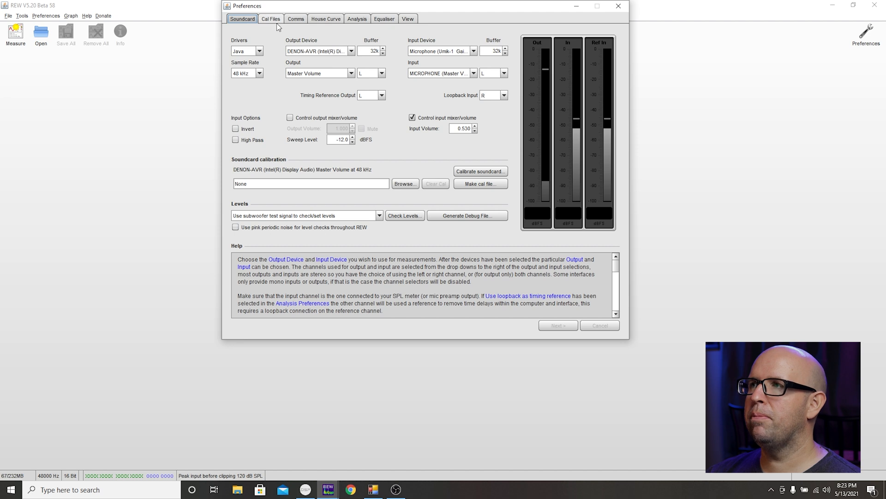
click(271, 18)
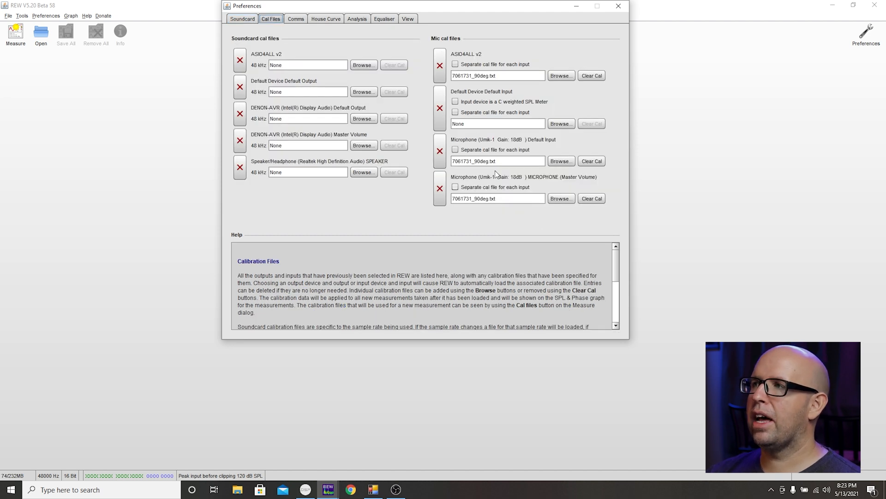
mouse_move(504, 194)
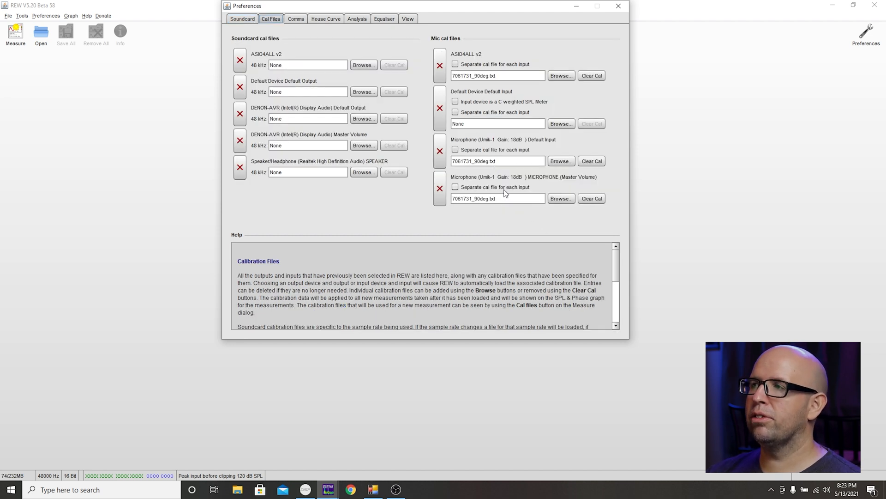
mouse_move(491, 170)
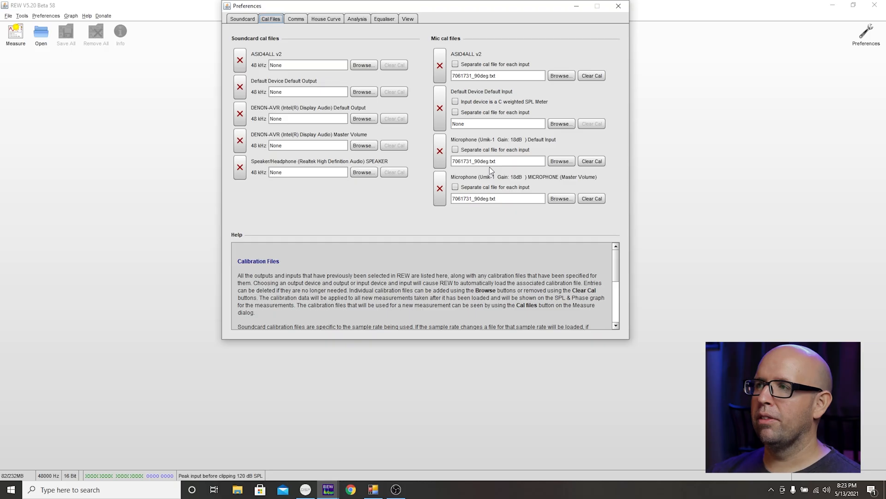
click(447, 32)
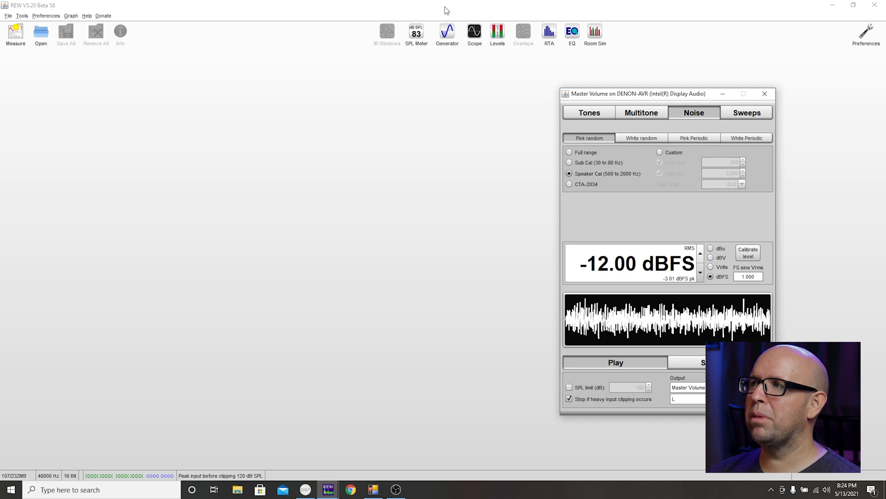
Monitor pink noise on the SPL meter (around 75 dB), then stop playback and close the meter
click(416, 33)
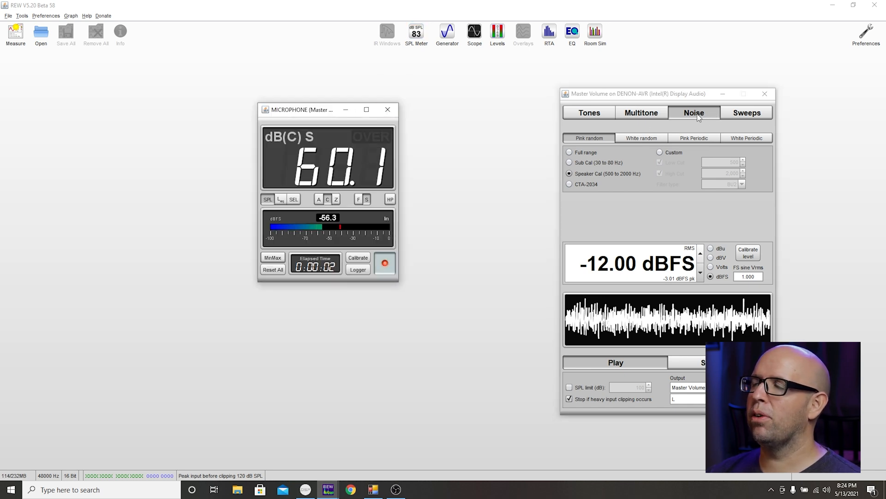
mouse_move(615, 122)
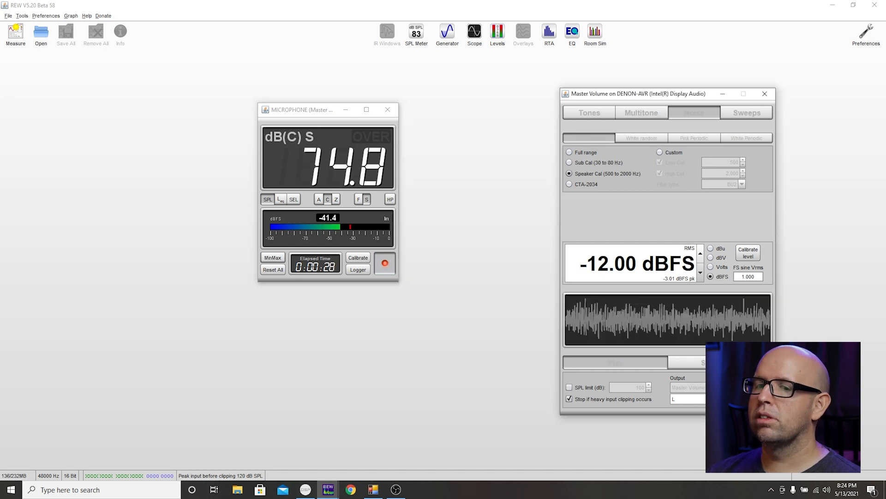
click(693, 112)
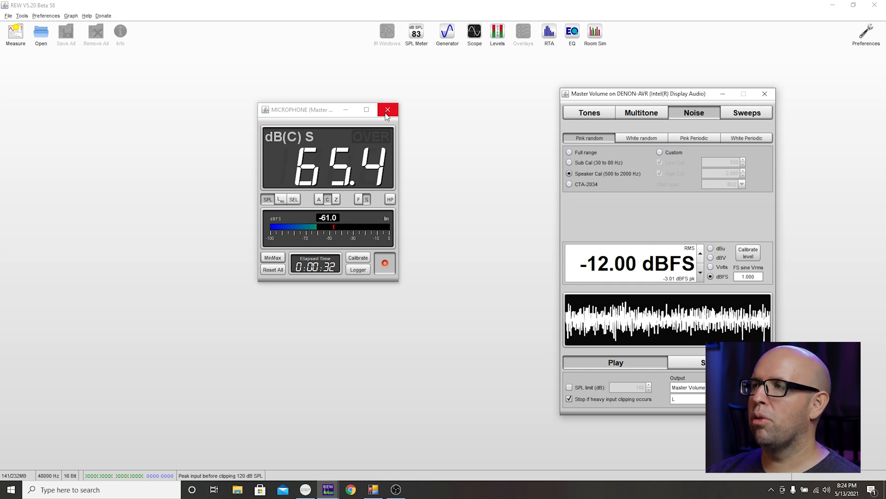
click(387, 109)
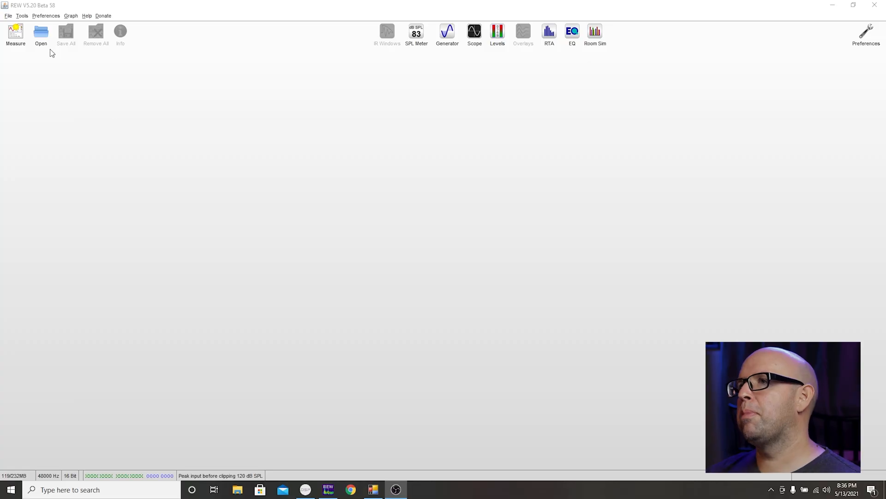
Measure a 10–250 Hz sweep named R SUB MLP, then start setting up the next measurement
click(16, 35)
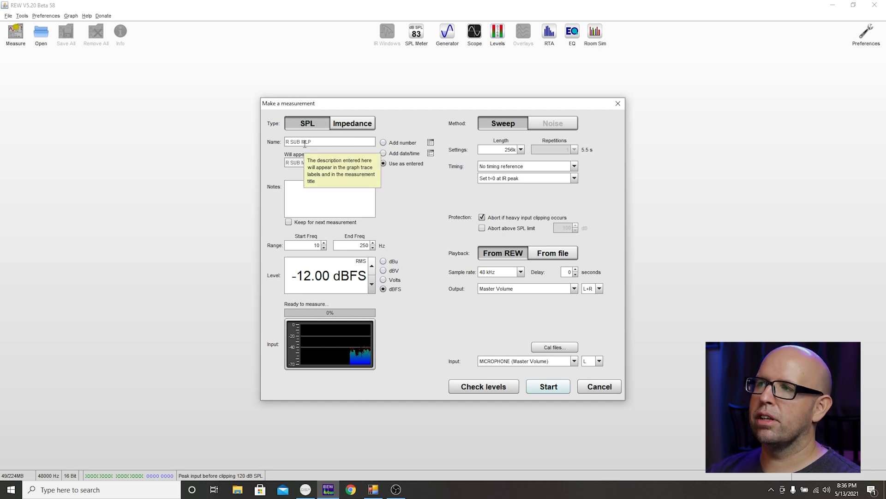
mouse_move(491, 154)
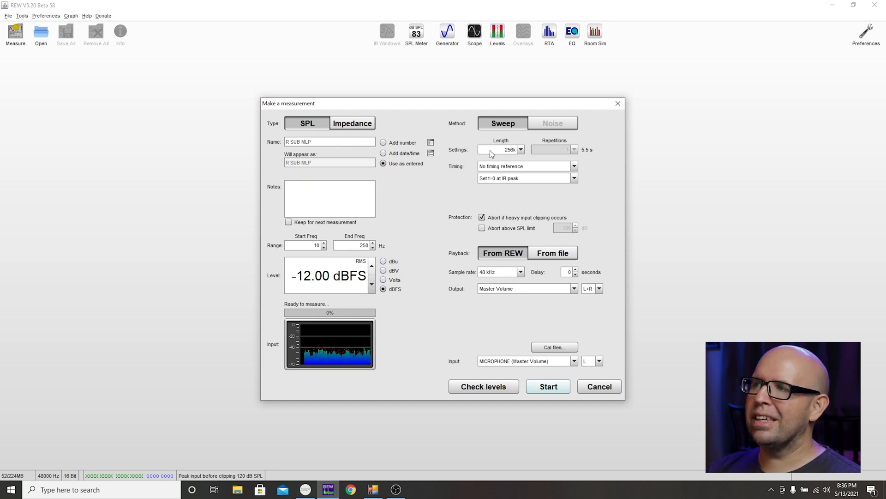
mouse_move(417, 223)
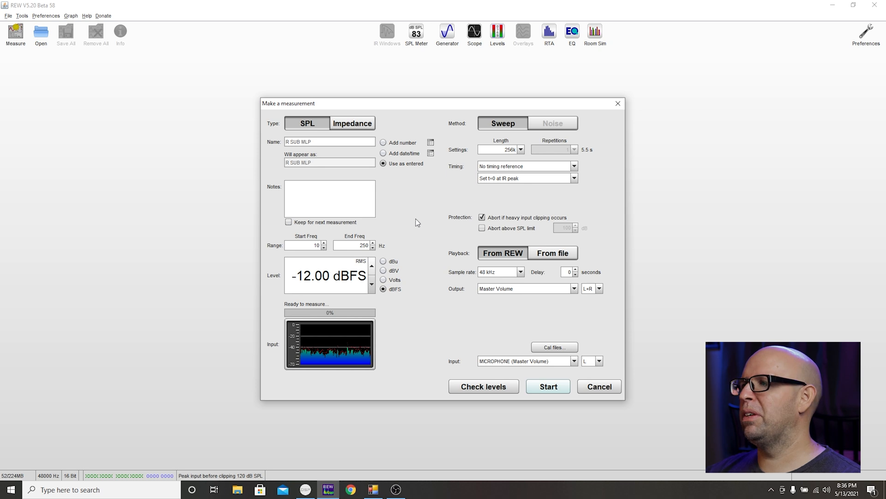
mouse_move(333, 253)
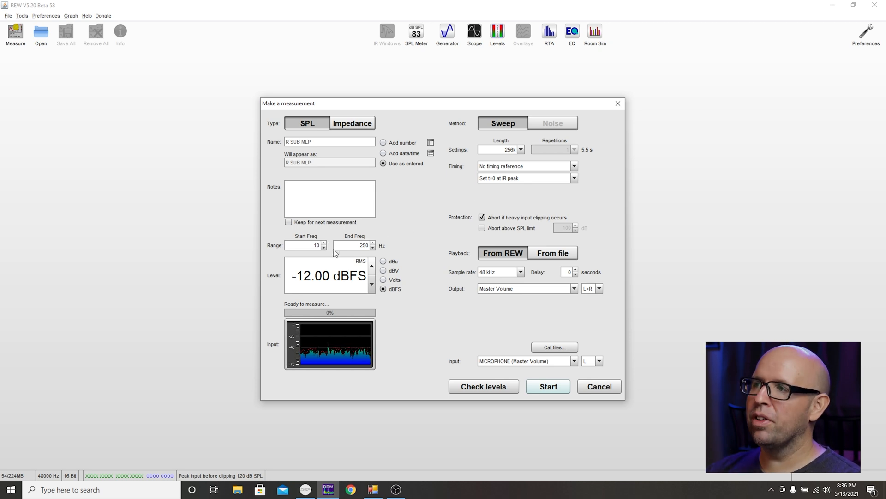
mouse_move(354, 245)
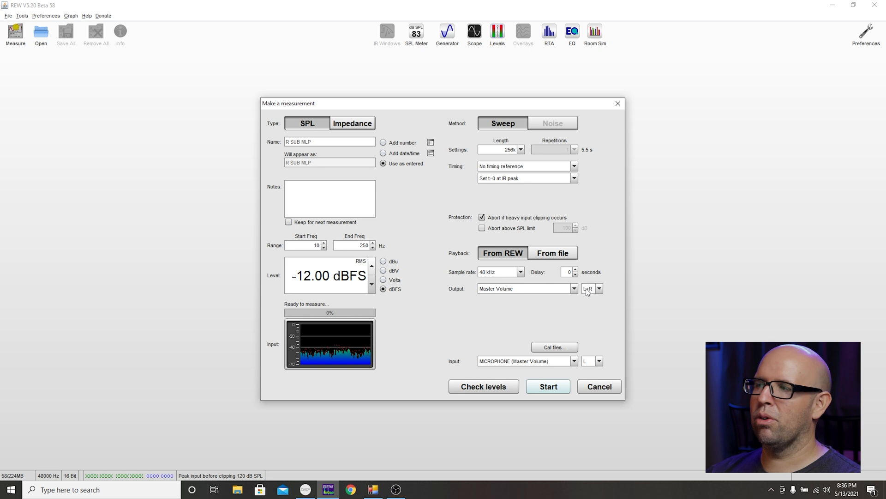
mouse_move(592, 288)
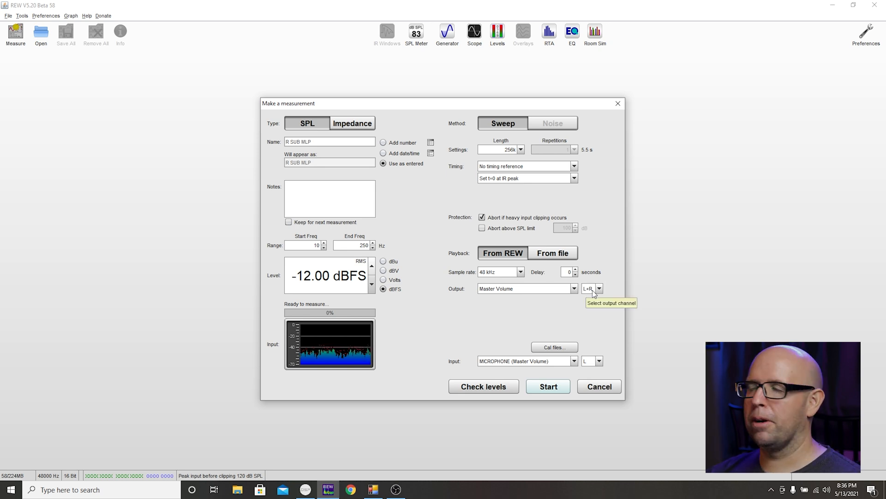
mouse_move(482, 203)
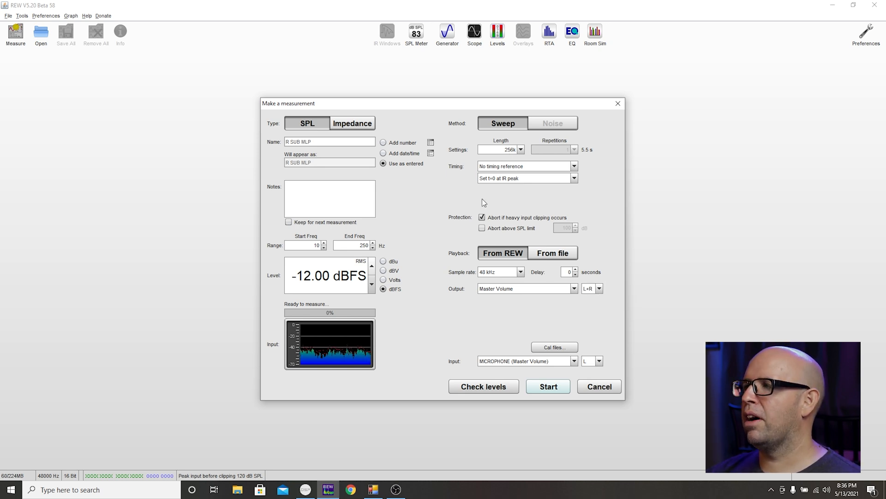
mouse_move(547, 386)
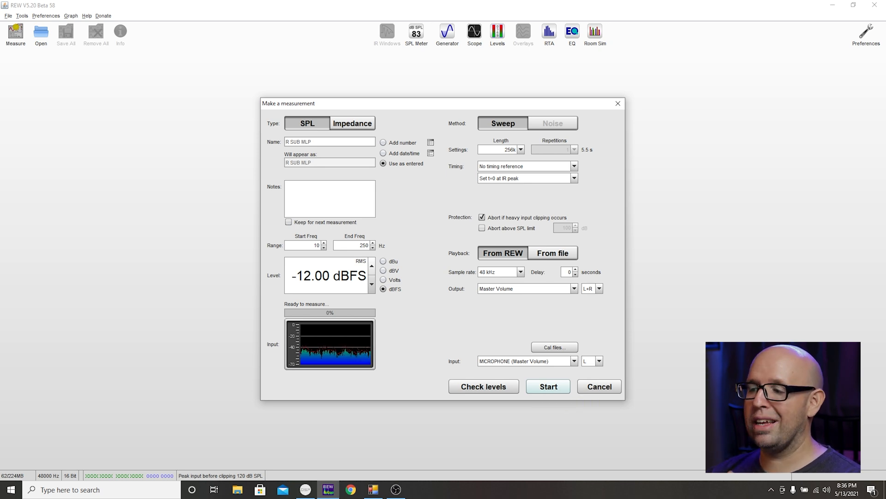
click(547, 386)
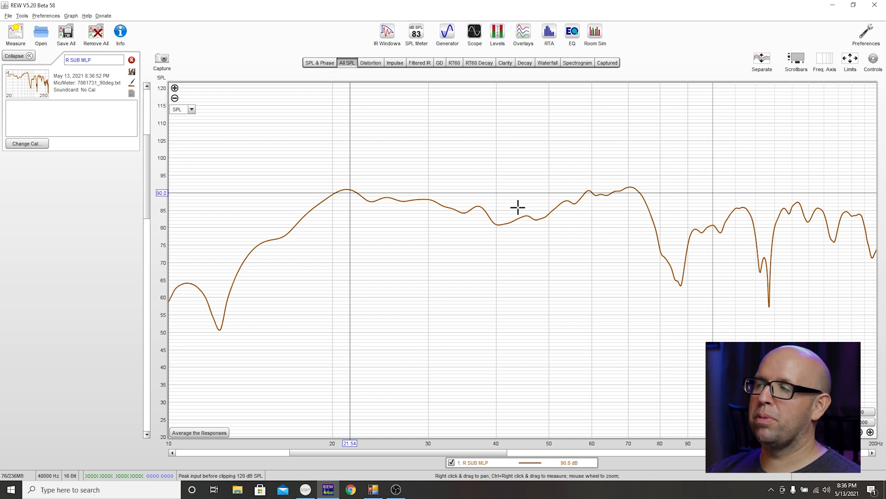
mouse_move(316, 247)
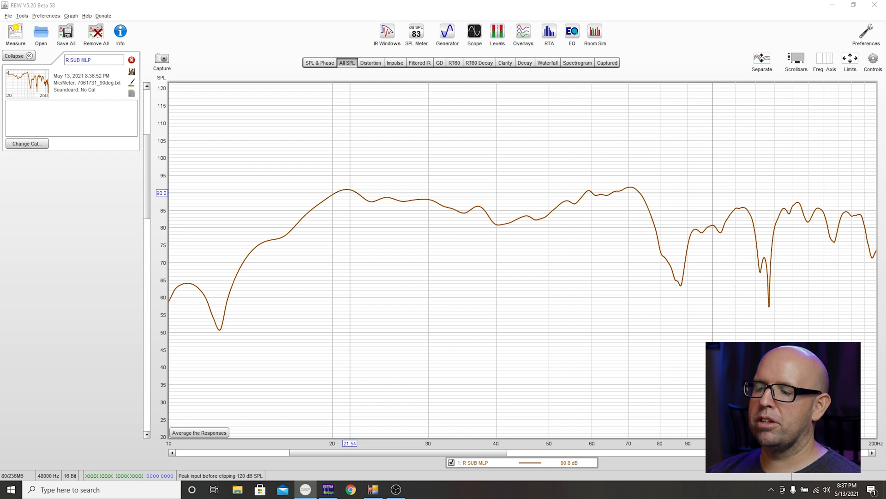
click(16, 34)
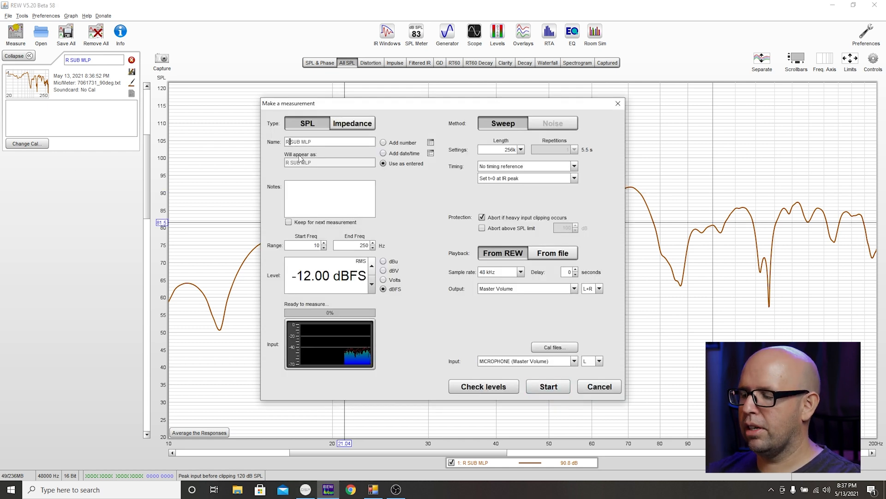
Run the R+L SUB MLP and R+L+B SUB MLP sweeps as additional overlaid curves
click(548, 386)
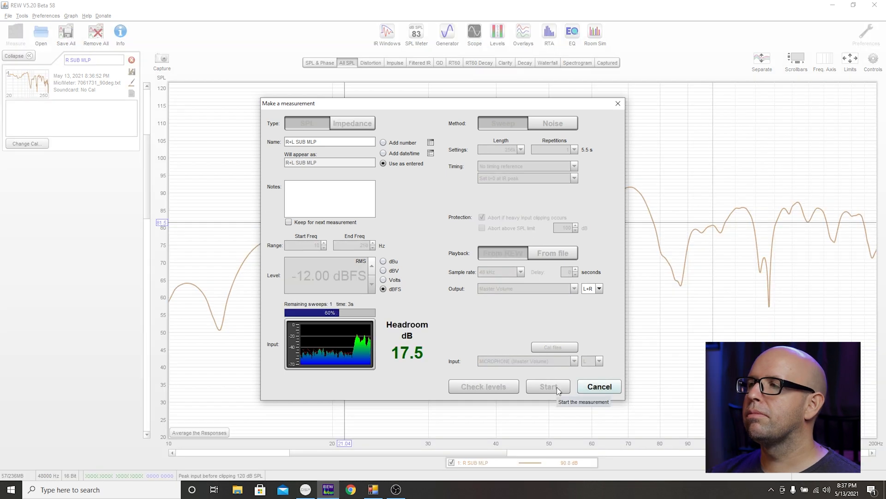
click(547, 386)
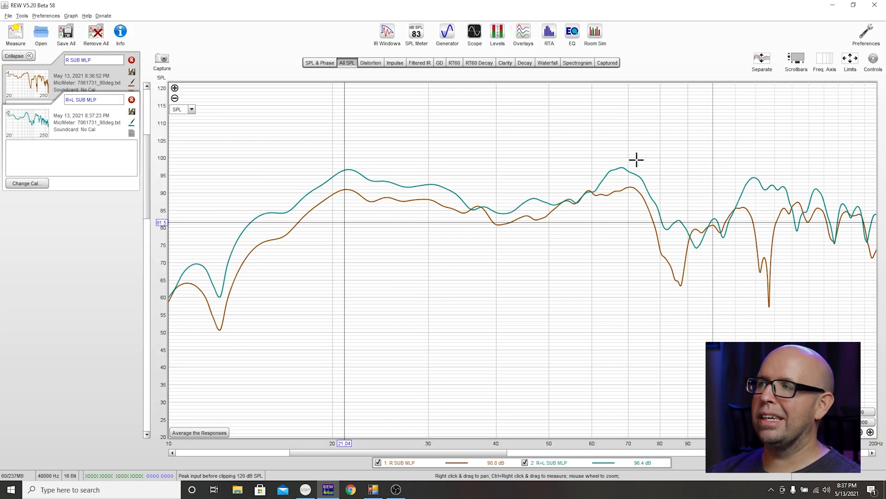
click(16, 33)
text(R+L+B SUB MLP)
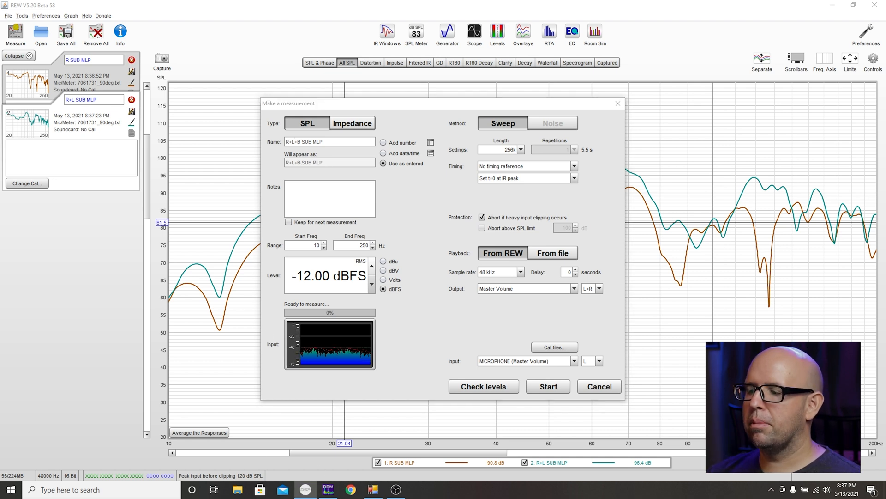
click(548, 386)
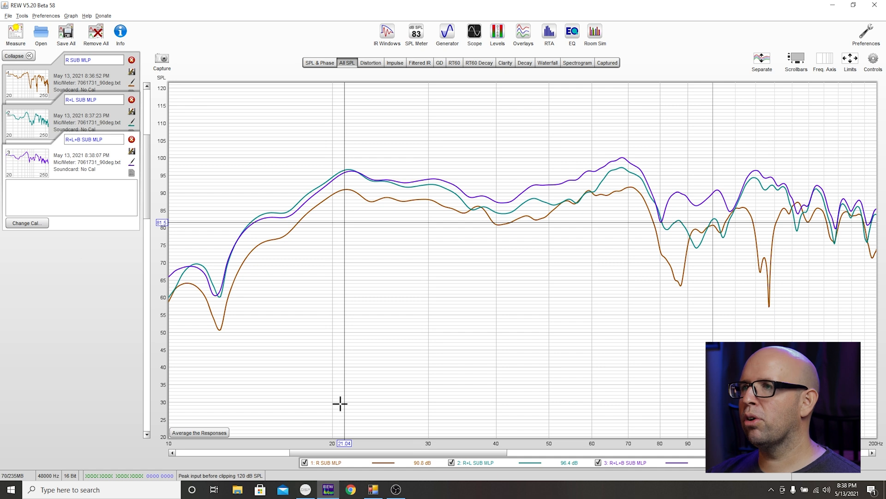
Begin a new measurement and select the old name to rename it HC MLP
click(16, 31)
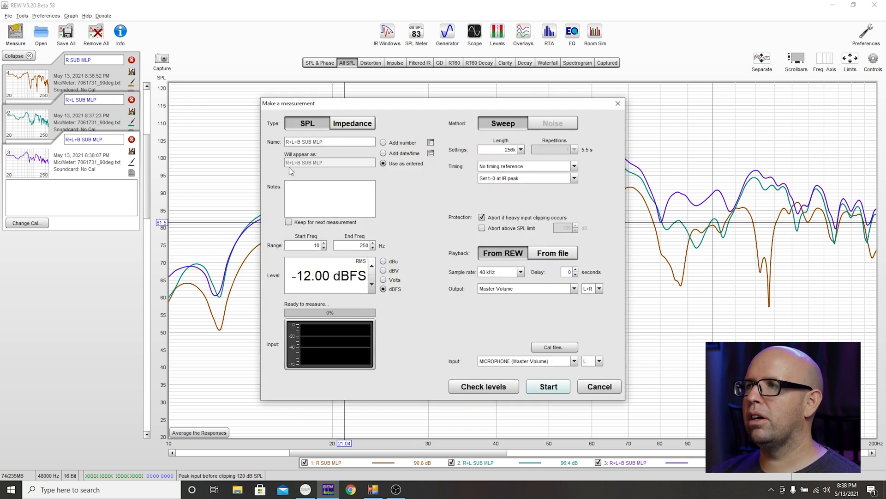
triple_click(330, 142)
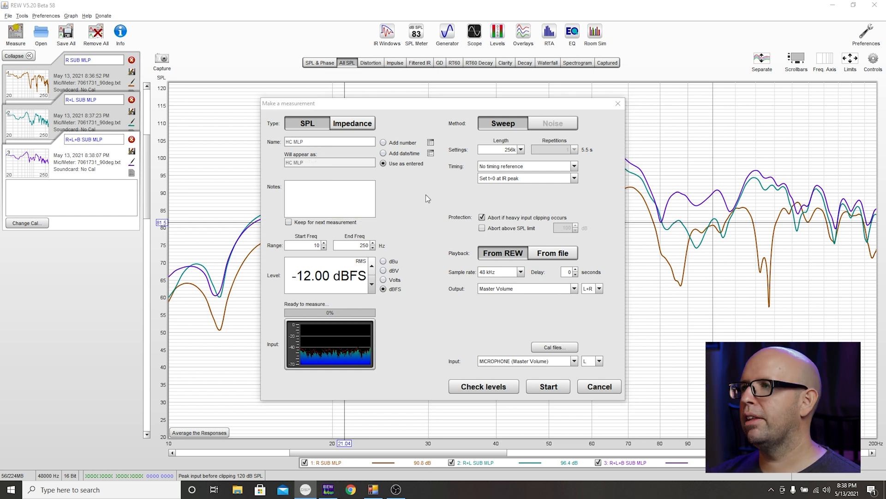
Run the HC MLP sweep and toggle legend curves to compare it against R+L+B SUB MLP
click(547, 385)
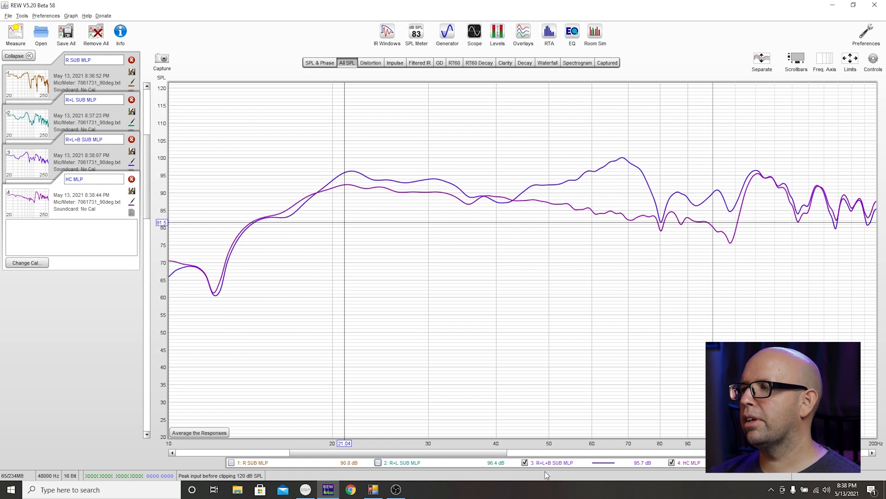
click(525, 462)
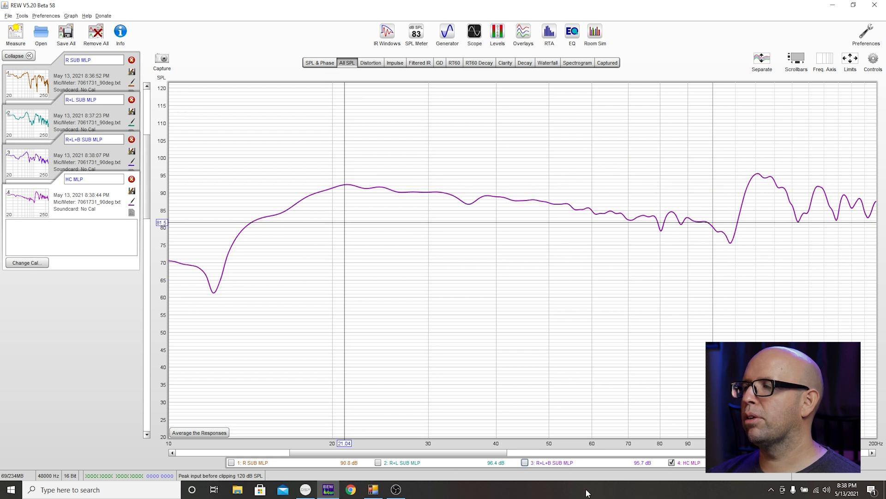
click(231, 461)
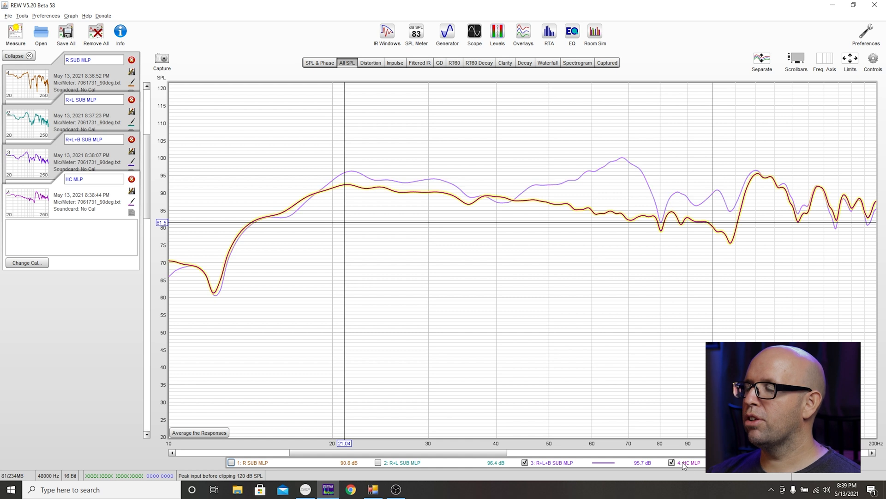
click(672, 463)
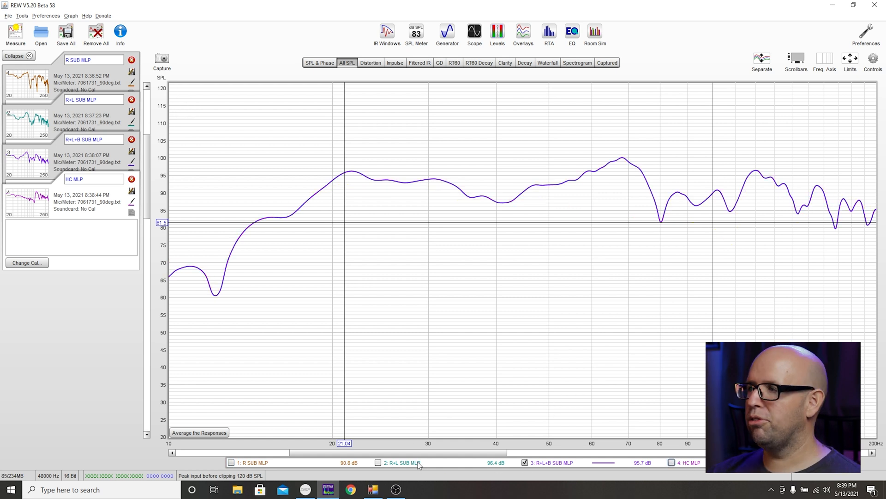
click(551, 463)
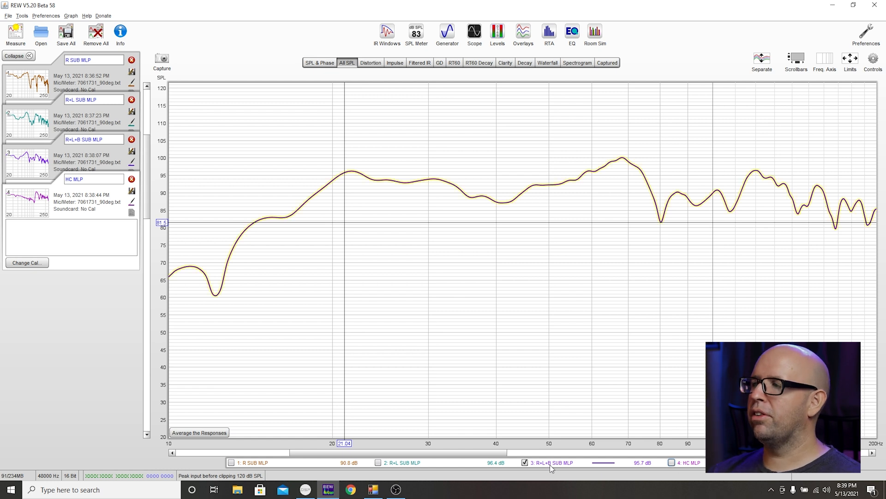
mouse_move(540, 463)
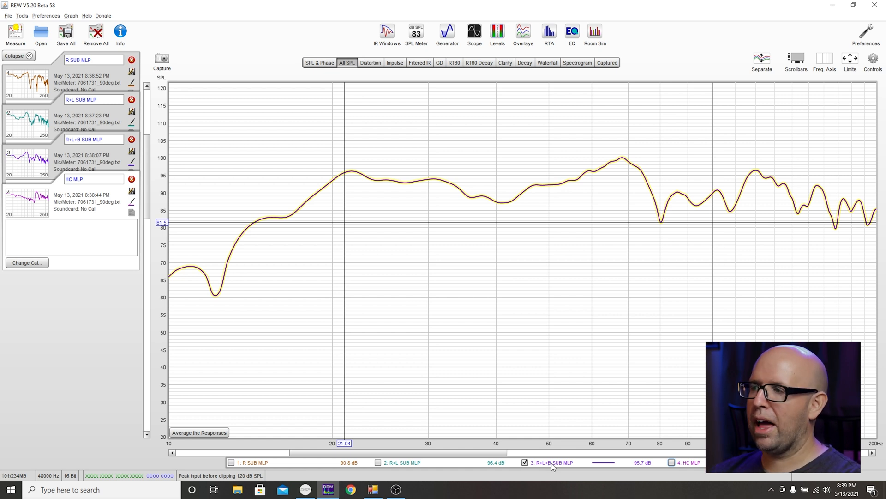
click(671, 462)
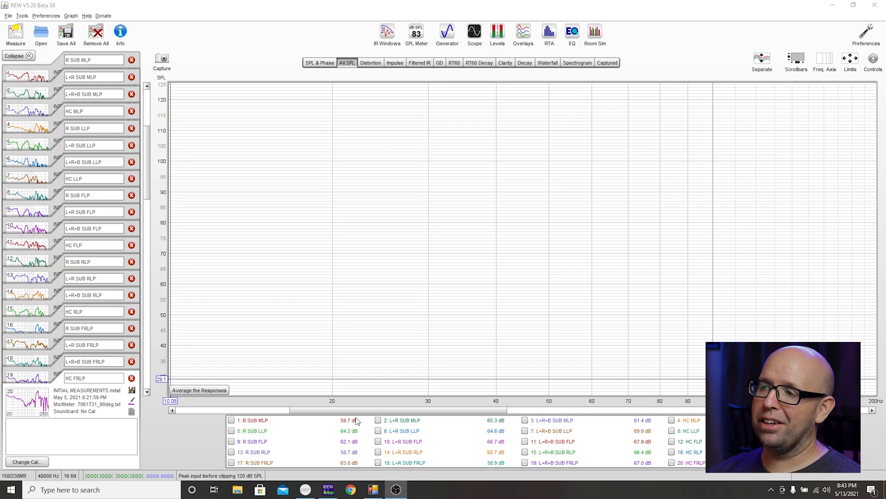
mouse_move(379, 438)
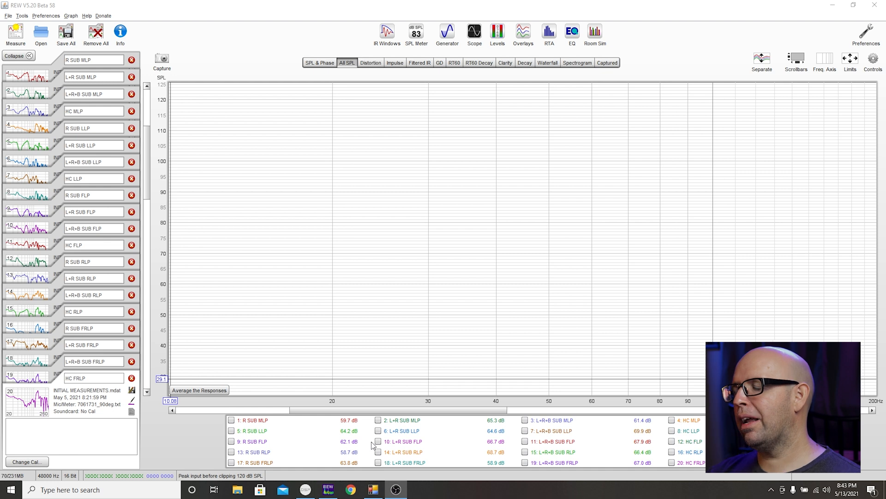
mouse_move(341, 468)
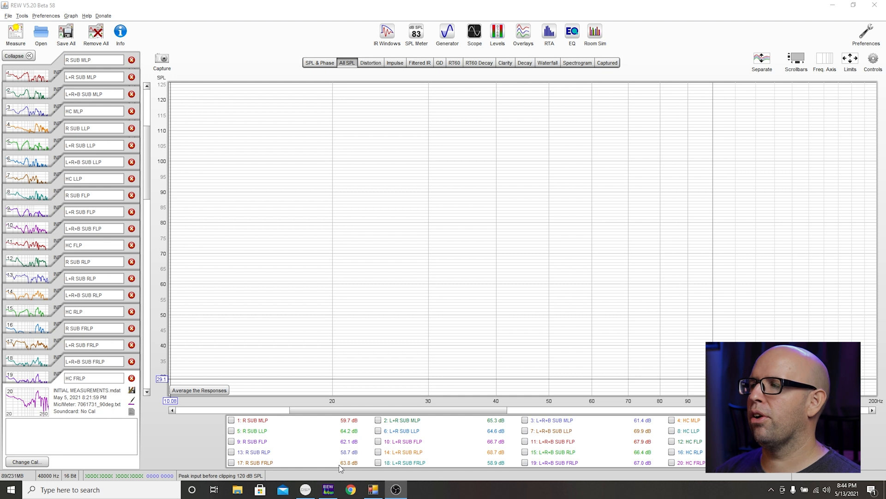
Show R SUB MLP with L+R+B SUB MLP, briefly adding then hiding L+R SUB MLP
click(231, 420)
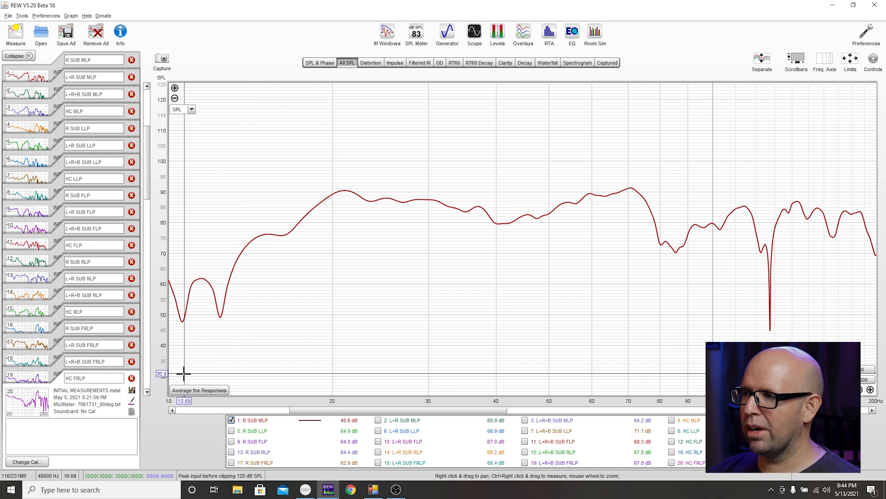
mouse_move(563, 203)
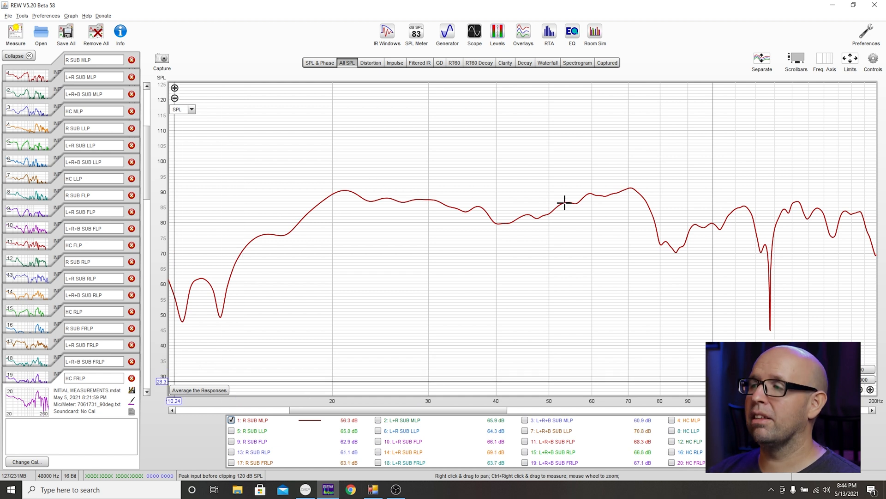
click(378, 419)
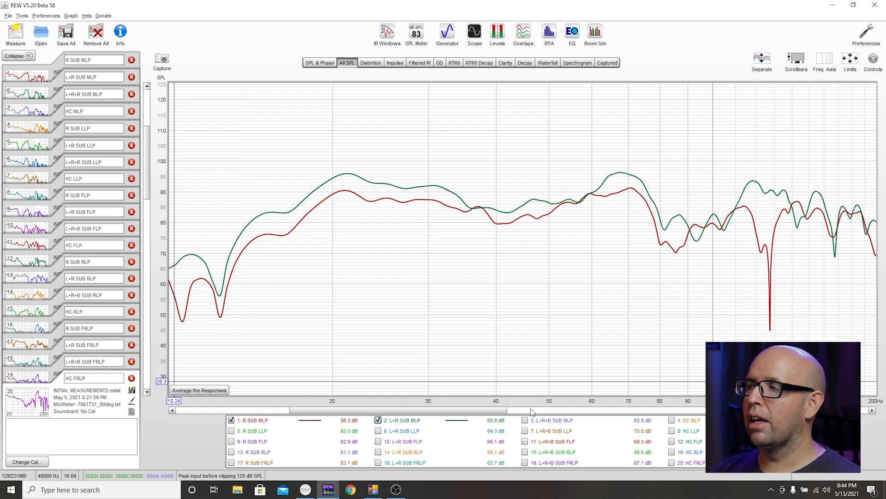
click(524, 419)
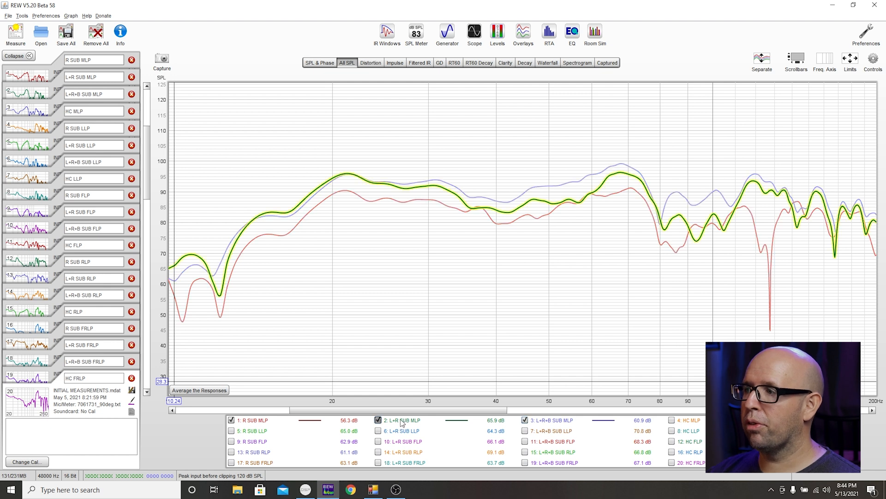
click(377, 419)
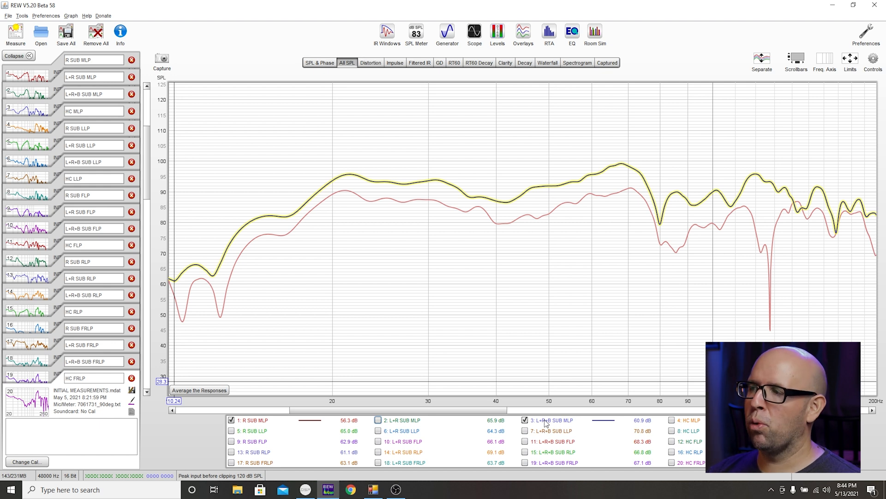
Hide the R SUB MLP and L+R+B SUB MLP curves and show only R SUB LLP
click(251, 420)
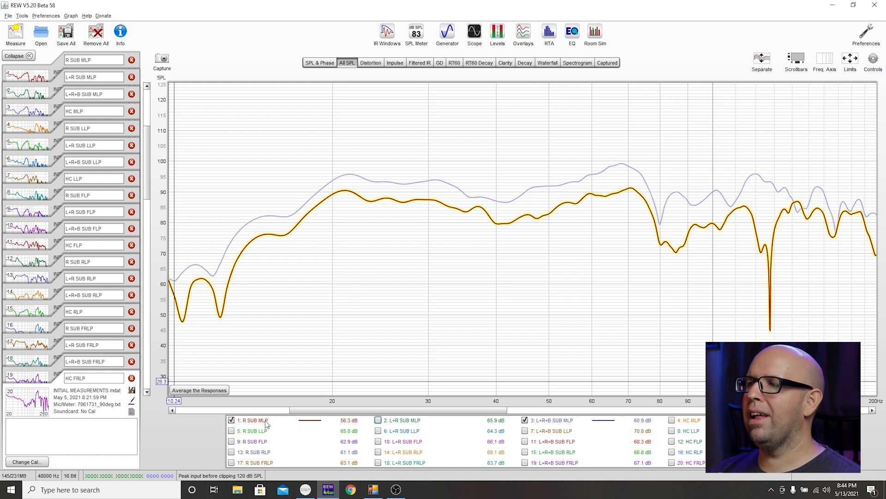
click(231, 419)
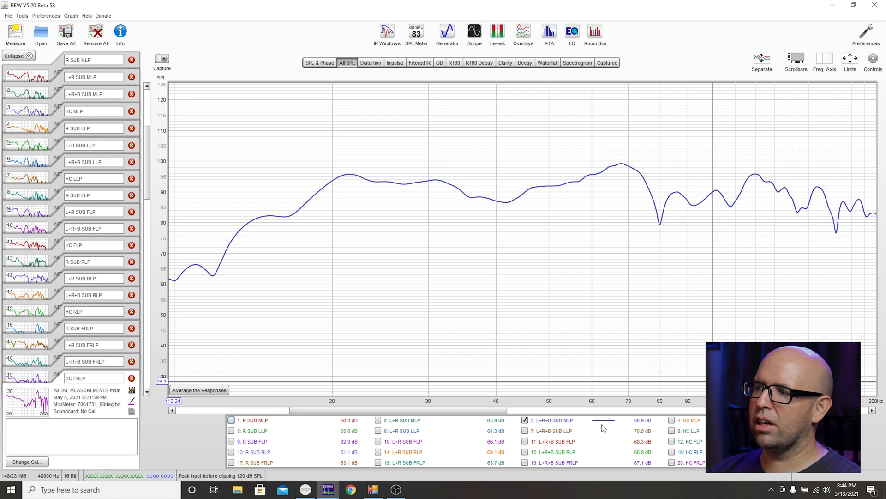
click(525, 419)
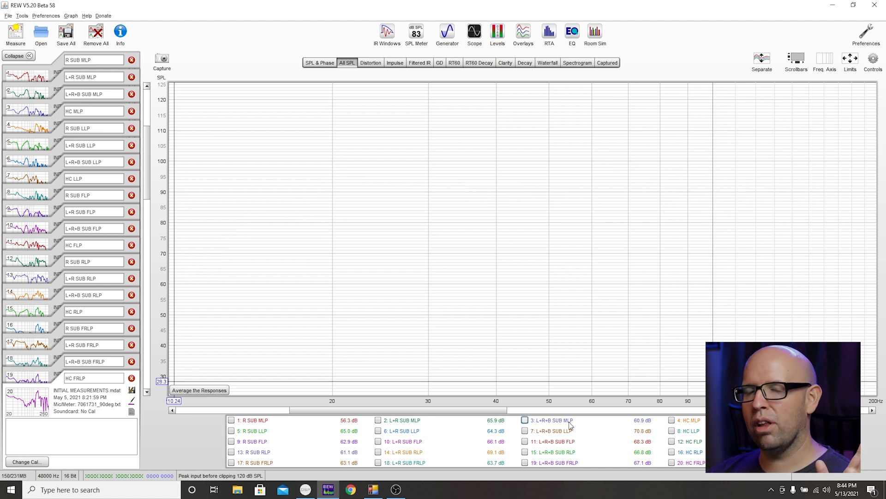
click(230, 430)
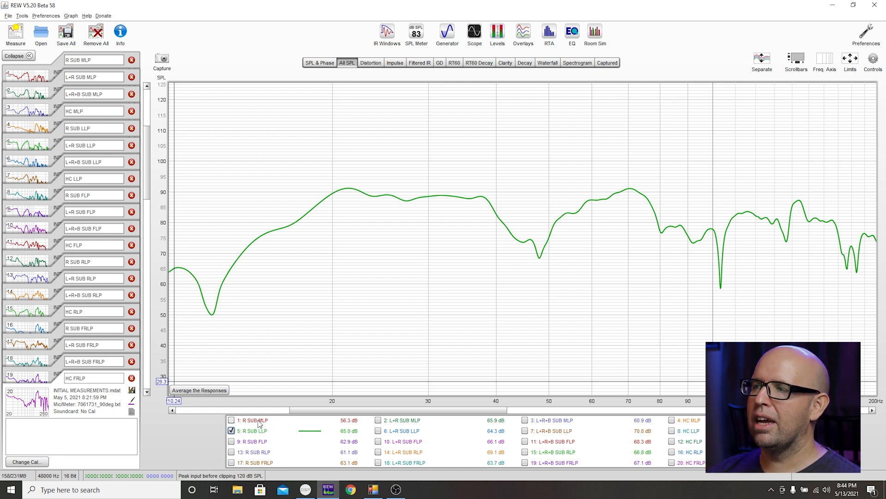
Briefly compare R SUB LLP with R SUB MLP and L+R SUB LLP, then overlay it with L+R+B SUB LLP
click(231, 419)
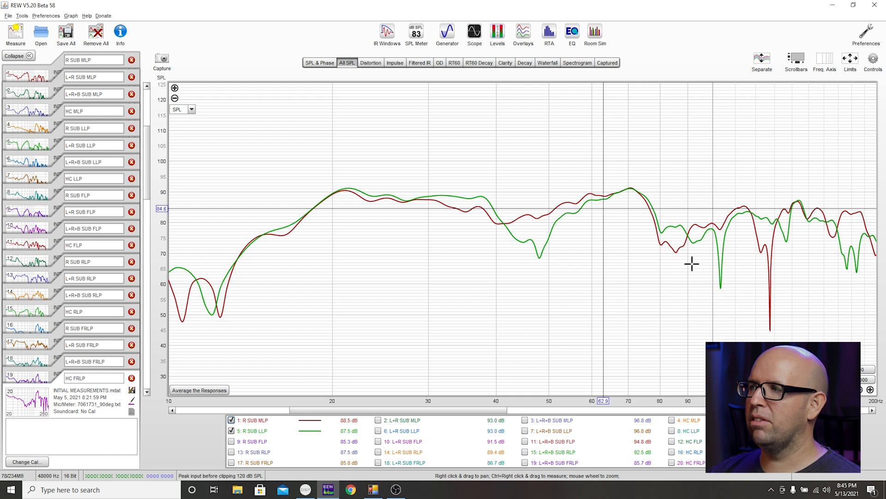
mouse_move(621, 229)
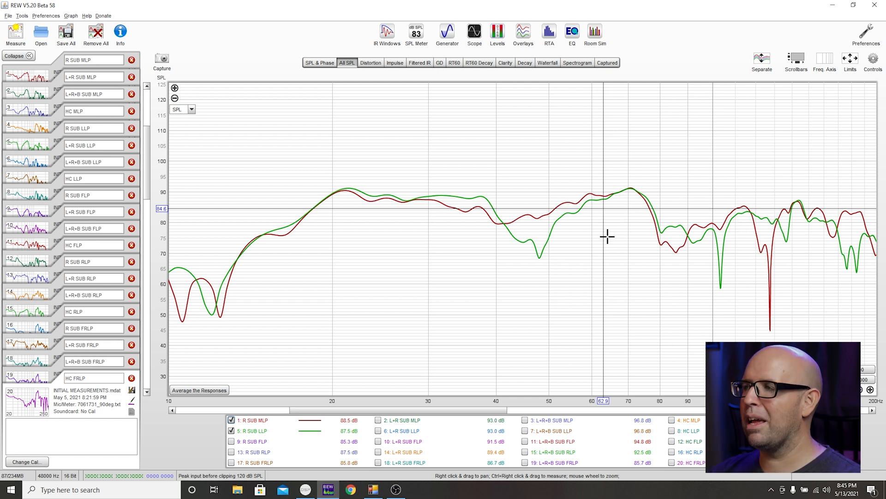
mouse_move(256, 301)
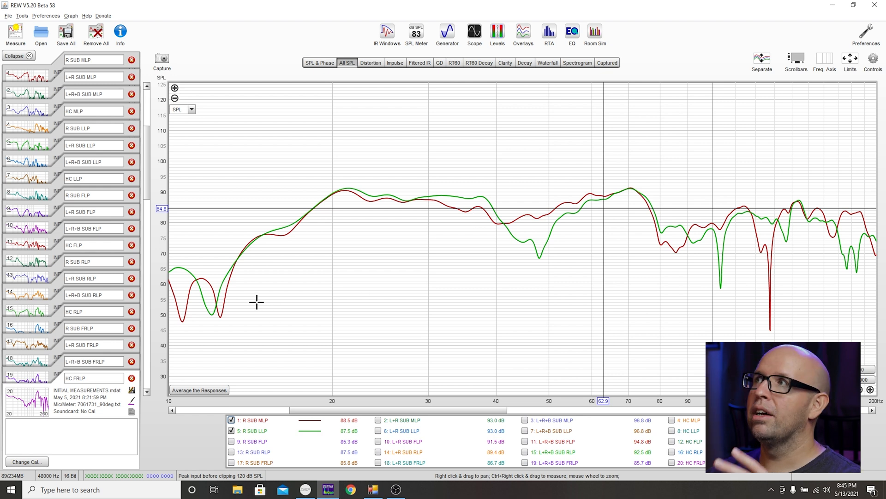
click(253, 419)
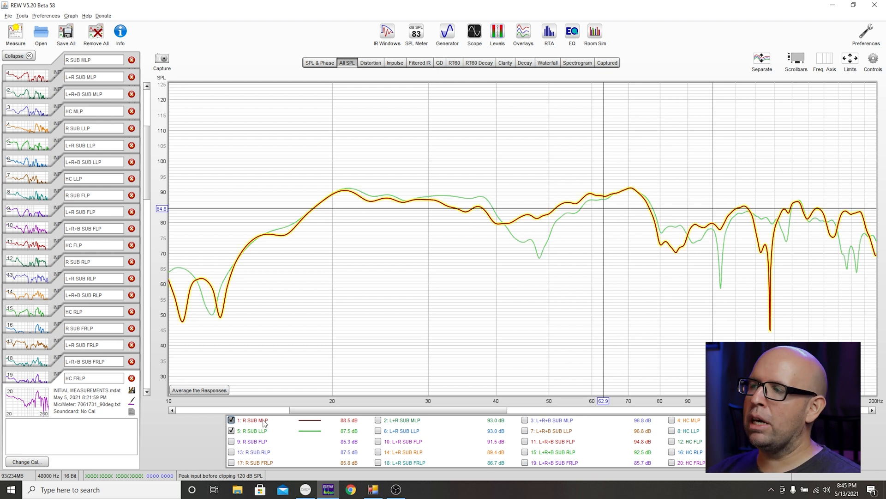
click(231, 421)
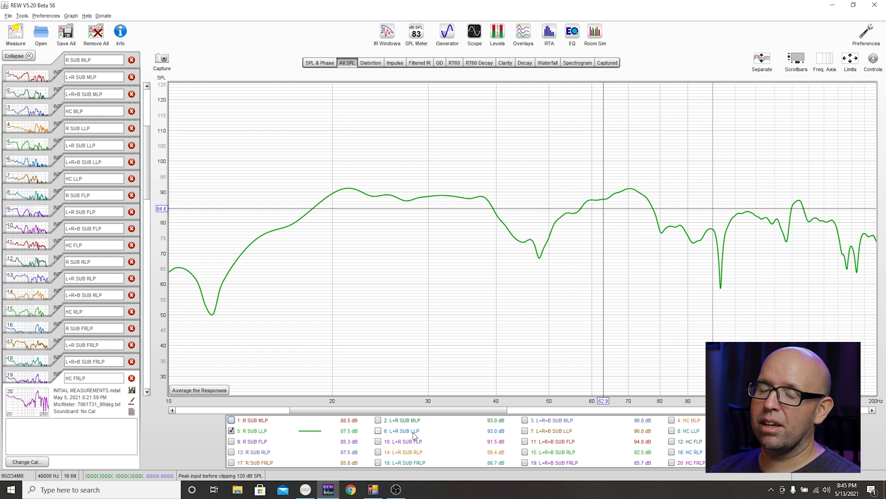
click(379, 431)
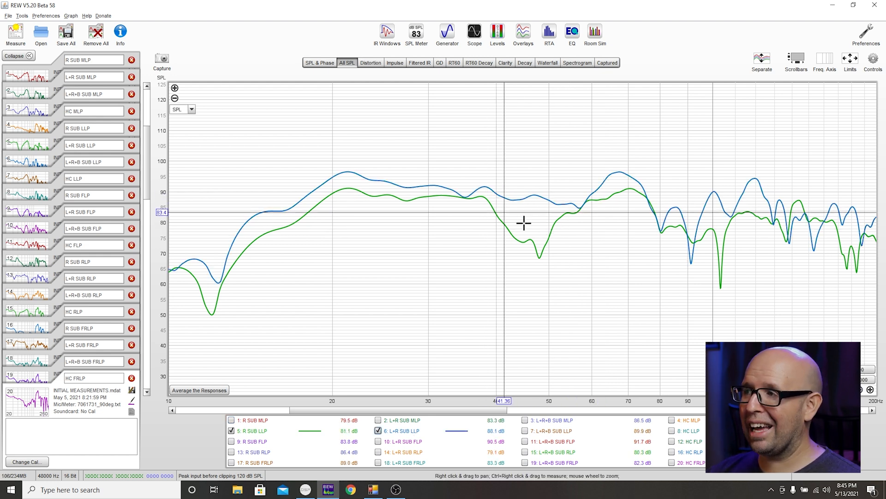
mouse_move(555, 226)
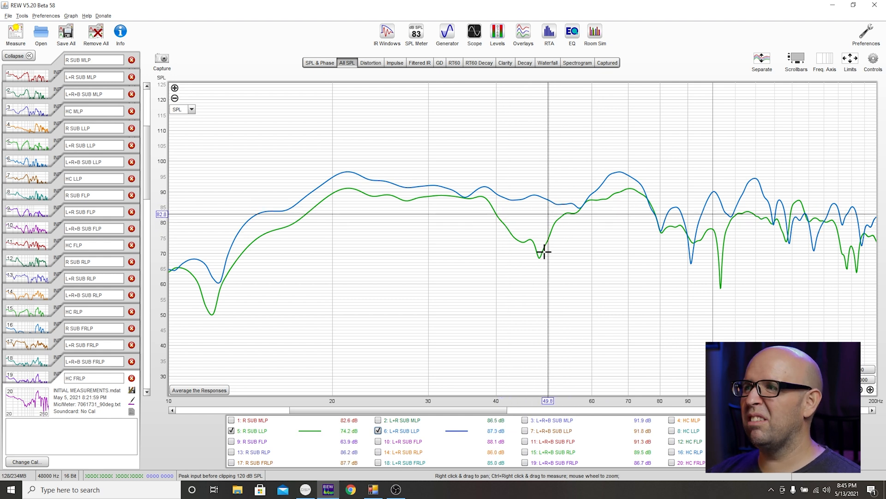
mouse_move(523, 215)
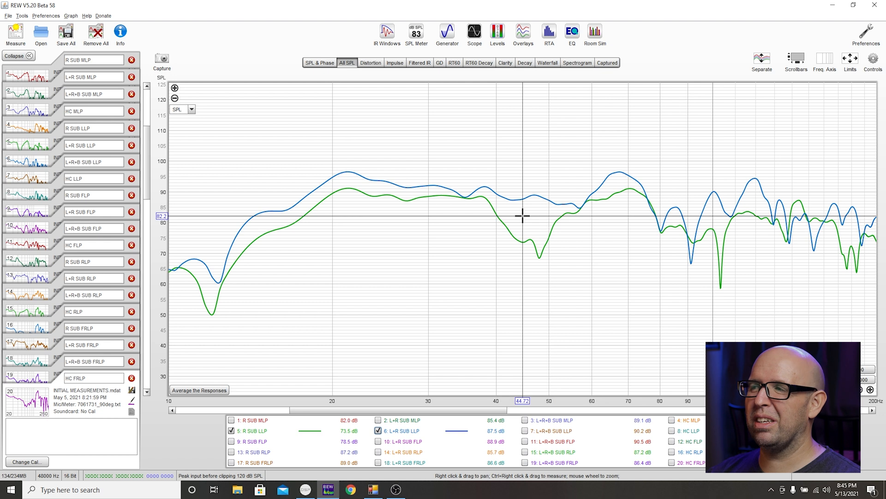
mouse_move(515, 208)
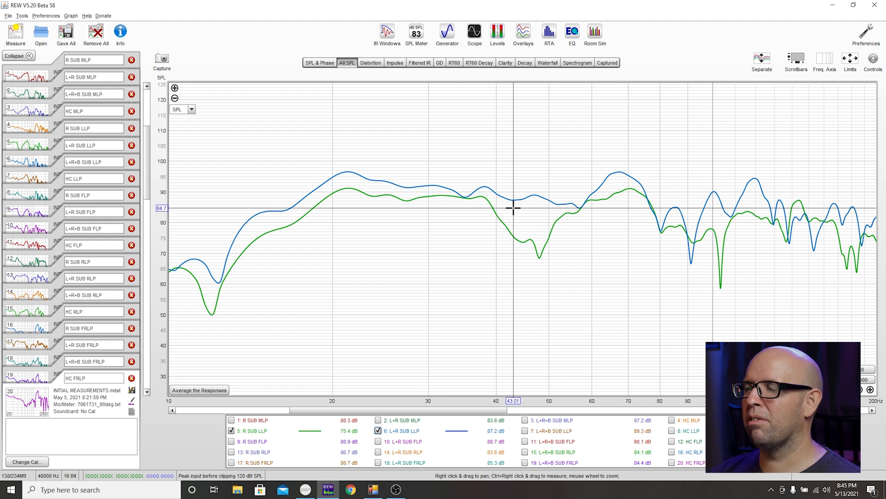
mouse_move(572, 193)
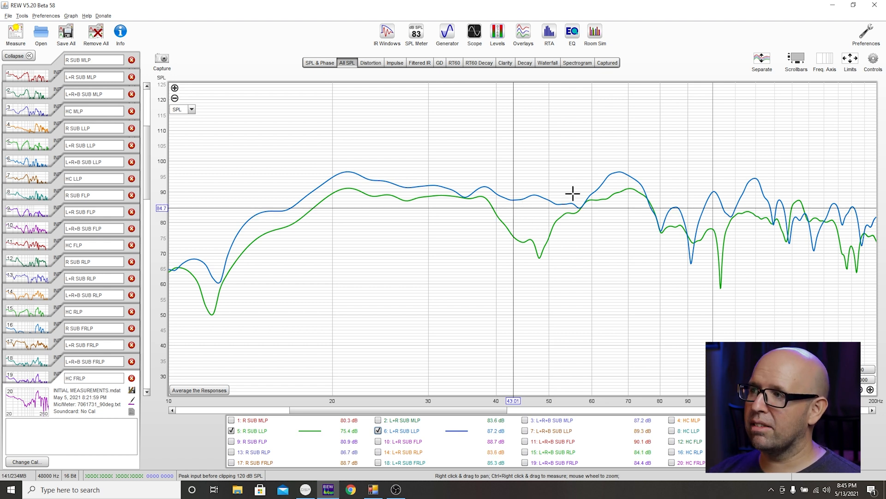
mouse_move(610, 170)
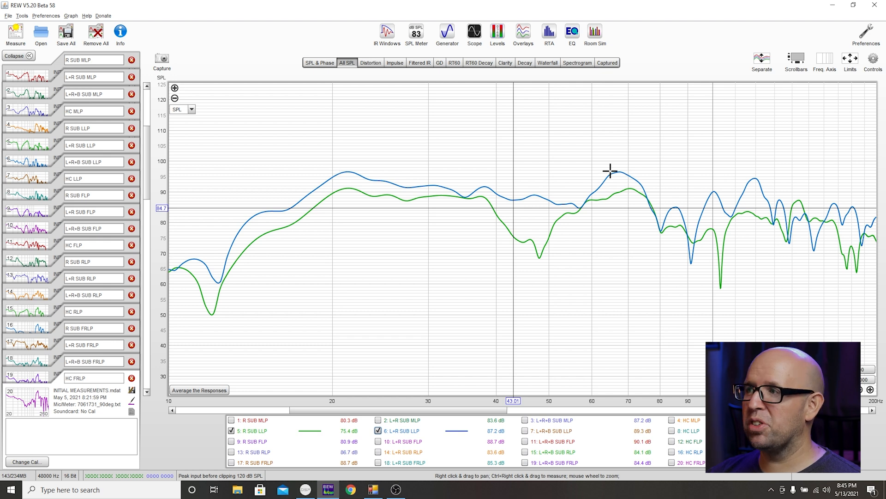
click(524, 431)
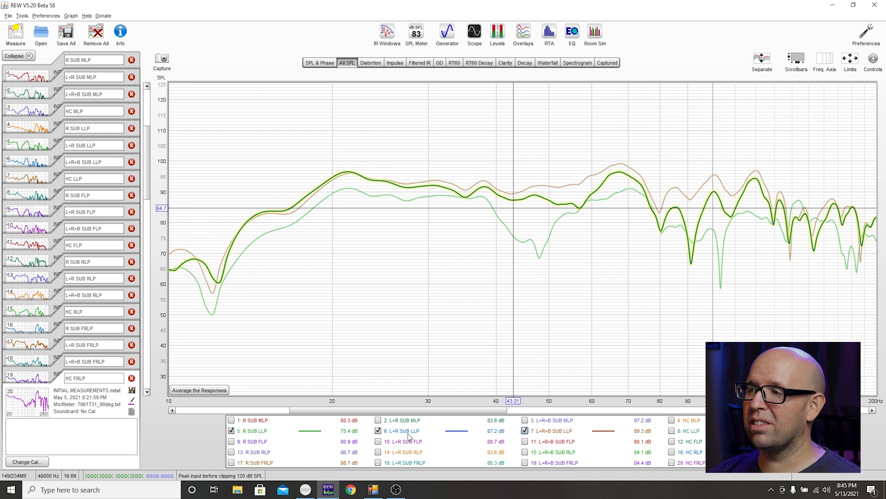
click(379, 431)
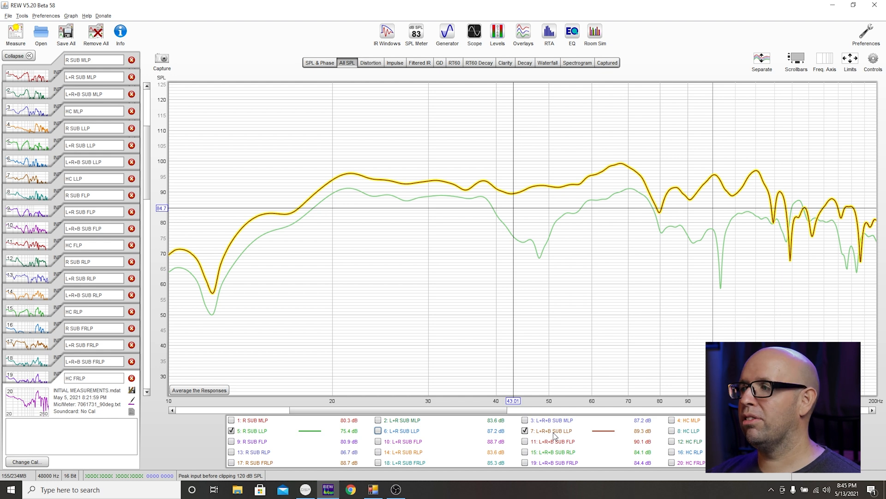
Switch to the R SUB FLP response, briefly checking it against the R SUB LLP and R SUB MLP curves
click(524, 430)
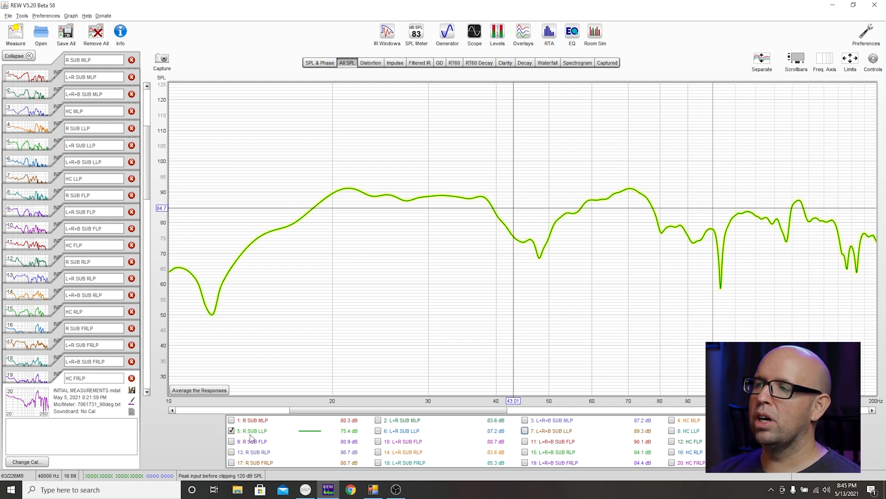
click(231, 442)
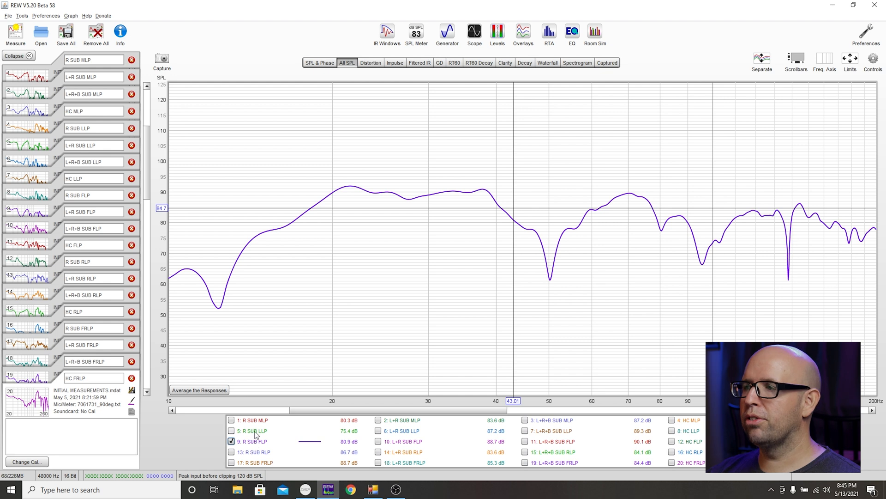
click(231, 430)
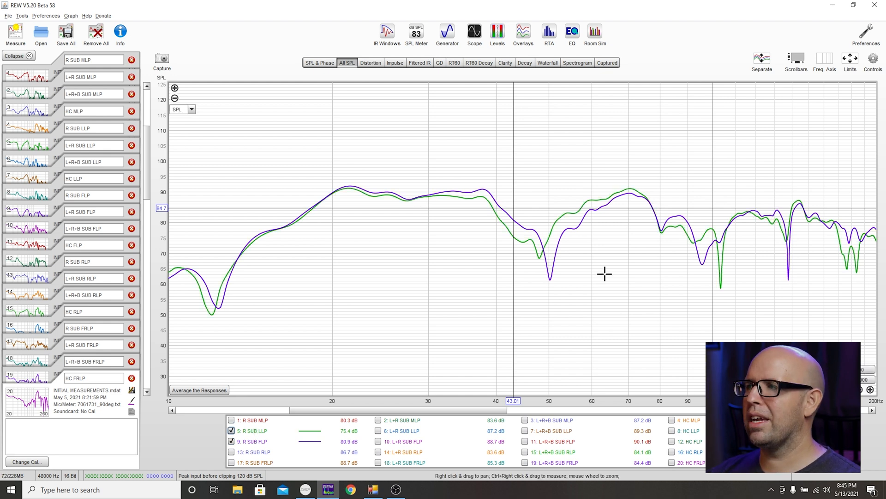
mouse_move(548, 277)
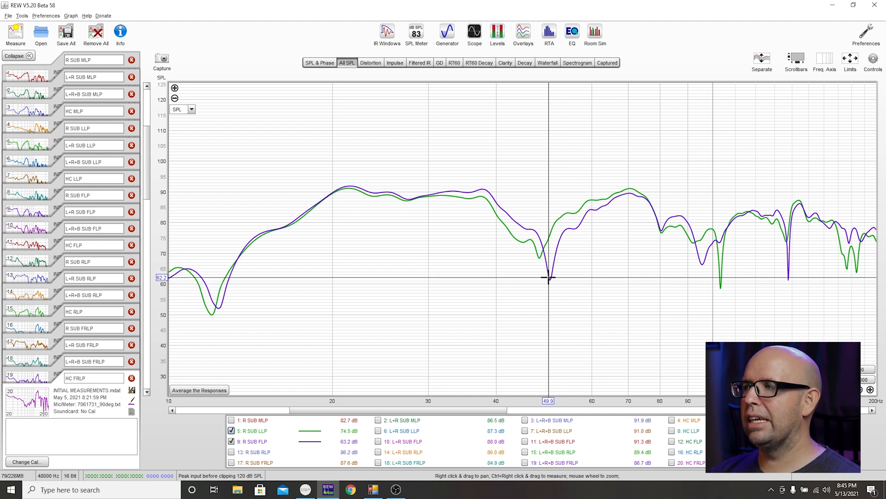
click(255, 430)
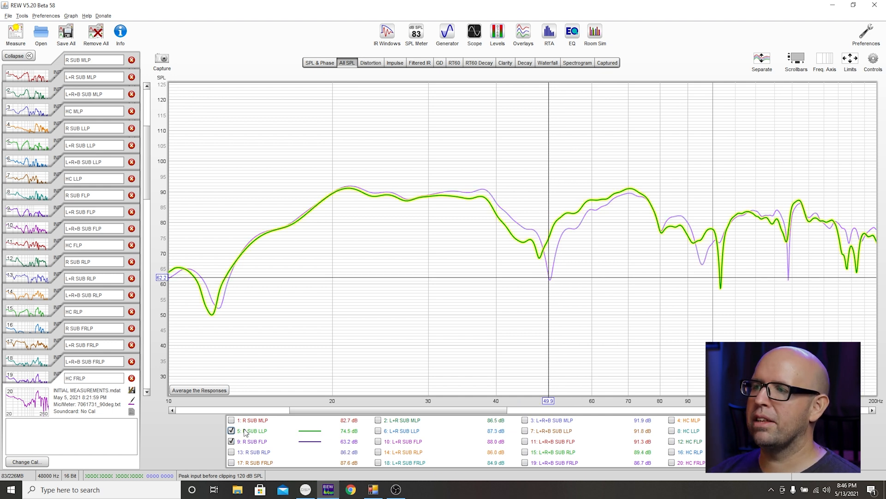
click(231, 419)
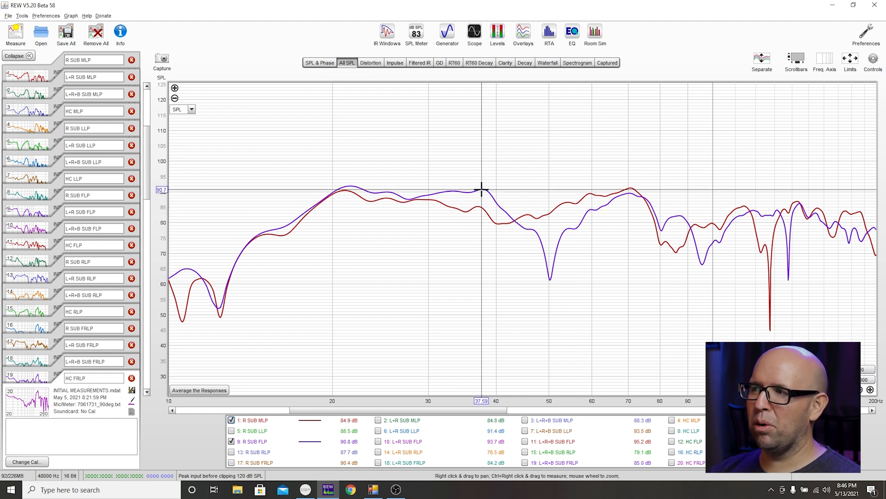
mouse_move(550, 276)
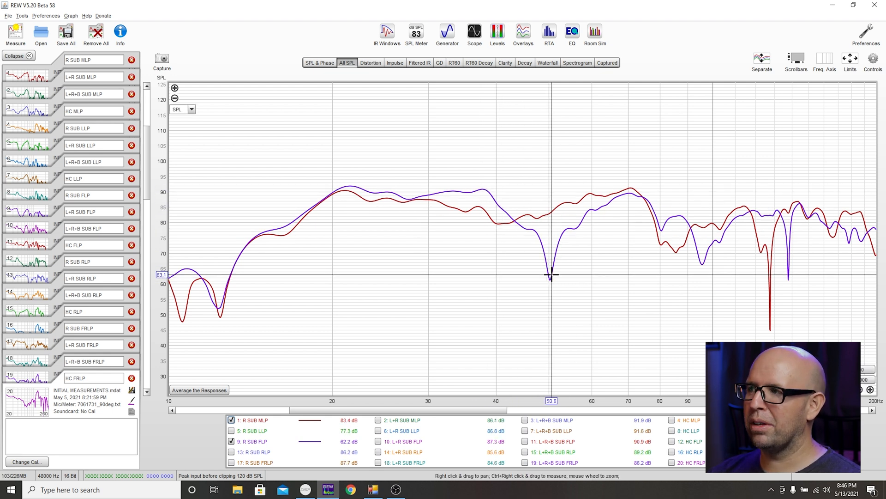
click(252, 419)
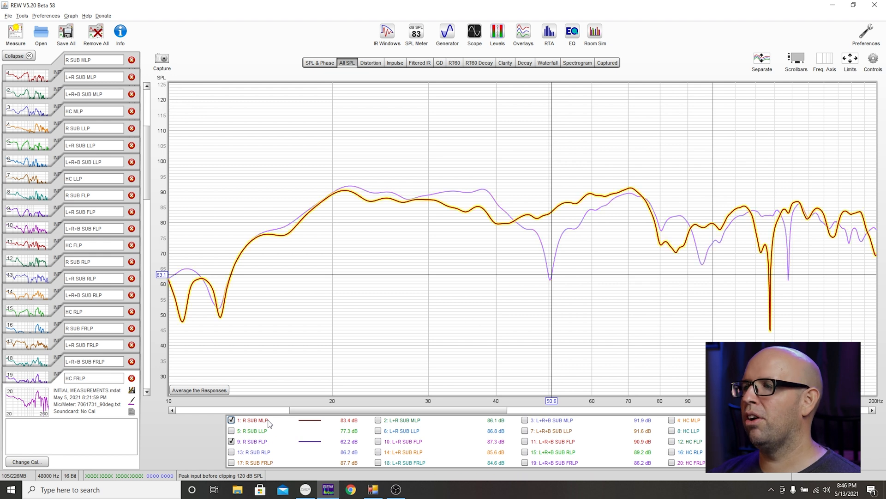
click(230, 419)
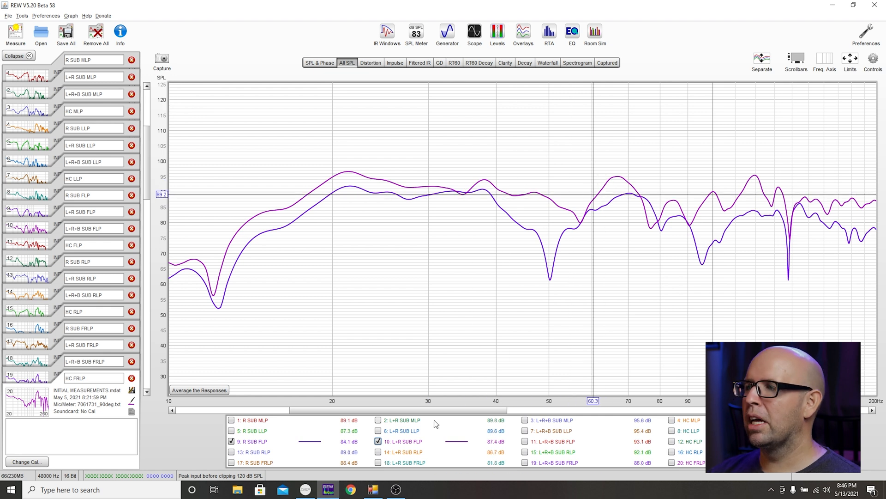
Hide L+R SUB FLP and overlay R SUB FLP with L+R+B SUB FLP
click(378, 442)
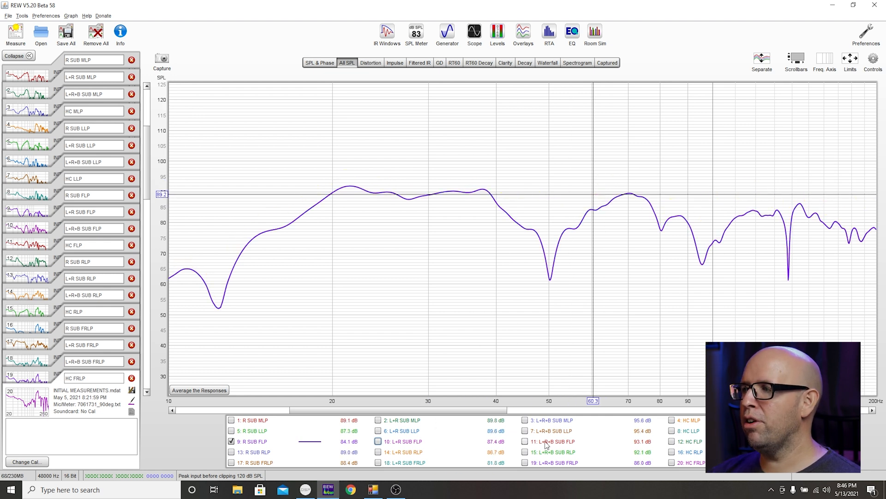
click(524, 441)
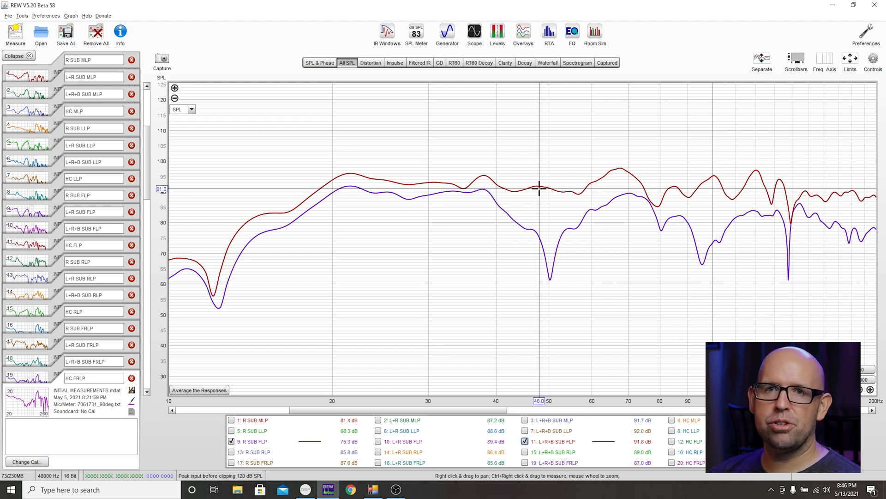
mouse_move(502, 167)
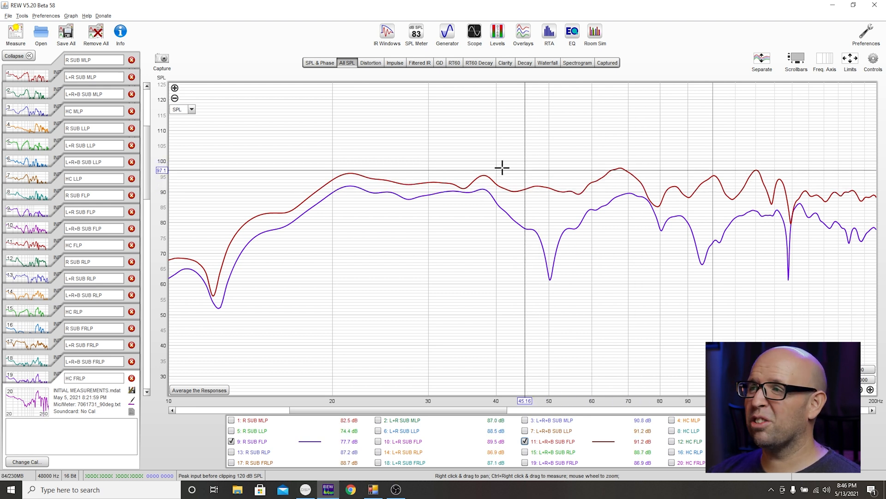
mouse_move(599, 182)
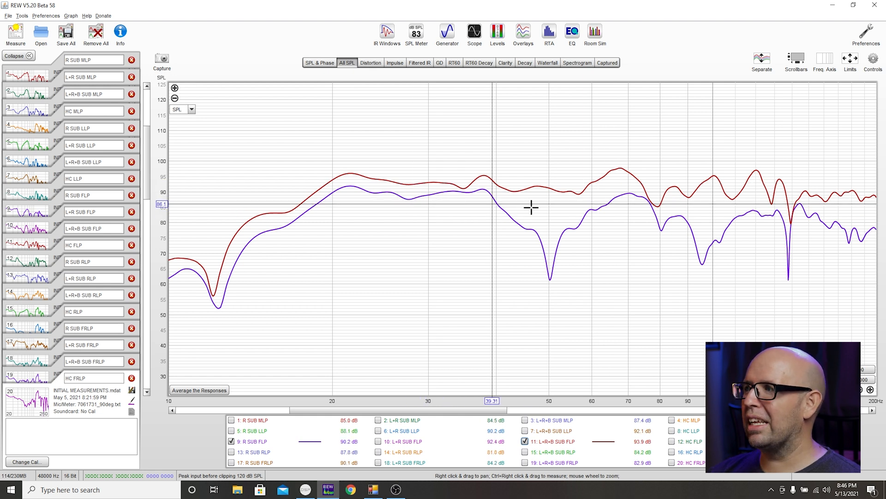
mouse_move(495, 219)
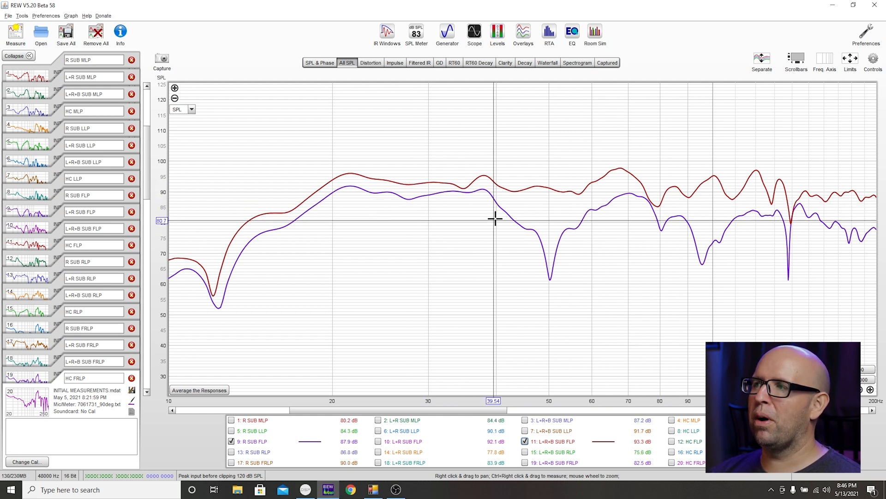
mouse_move(509, 220)
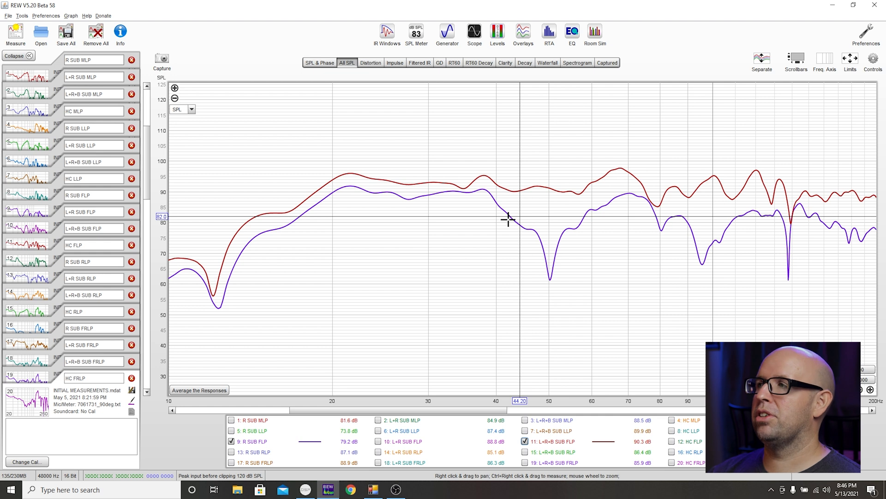
Show R SUB RLP overlaid with L+R+B SUB RLP, briefly checking against R SUB MLP and L+R SUB RLP
click(231, 452)
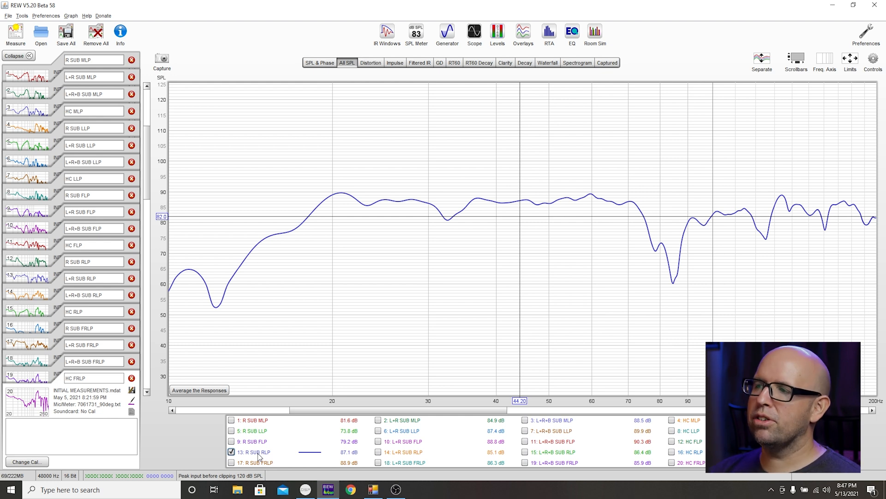
click(231, 420)
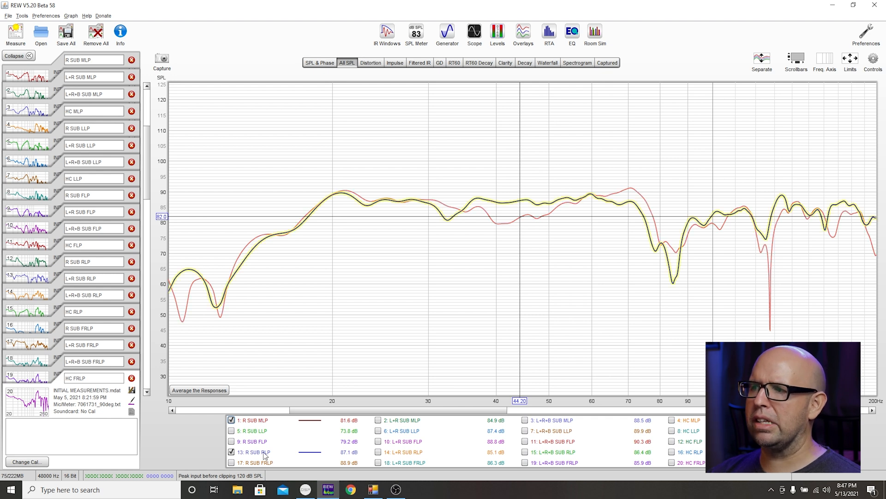
click(231, 419)
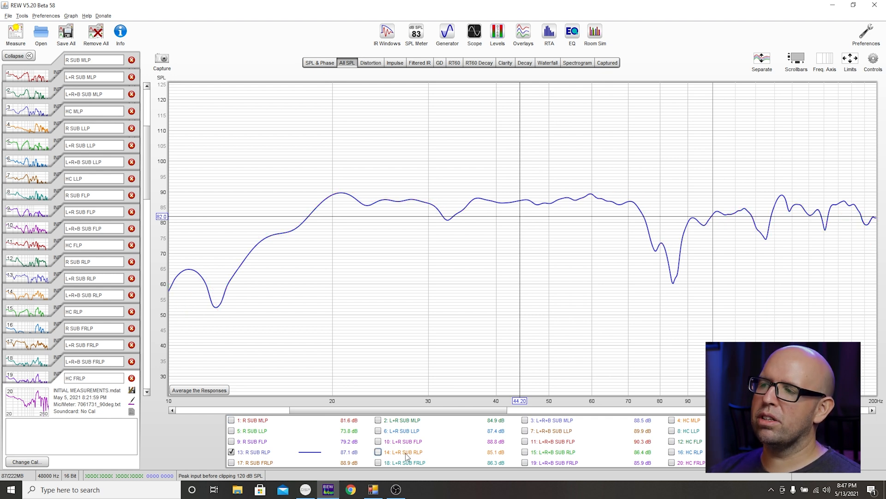
click(378, 451)
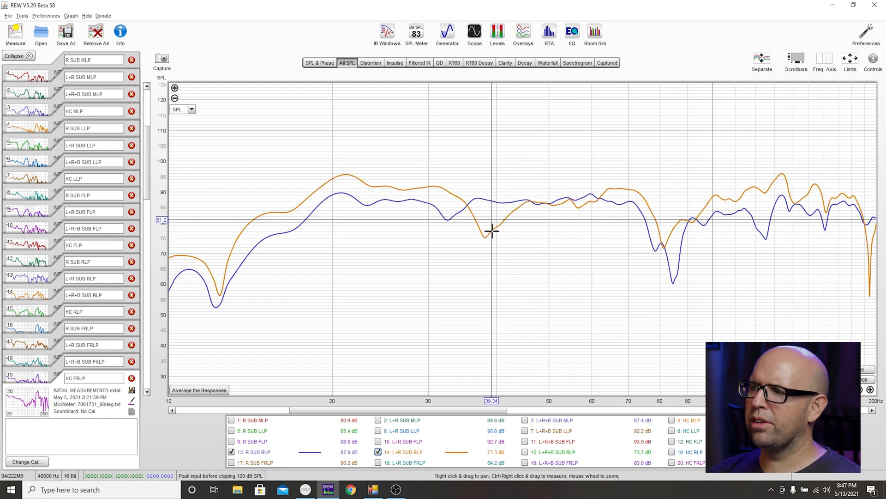
click(524, 451)
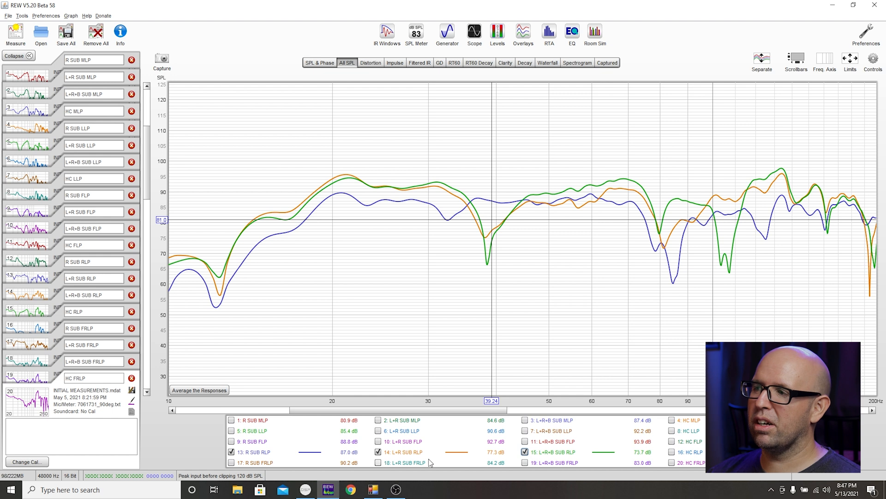
click(377, 451)
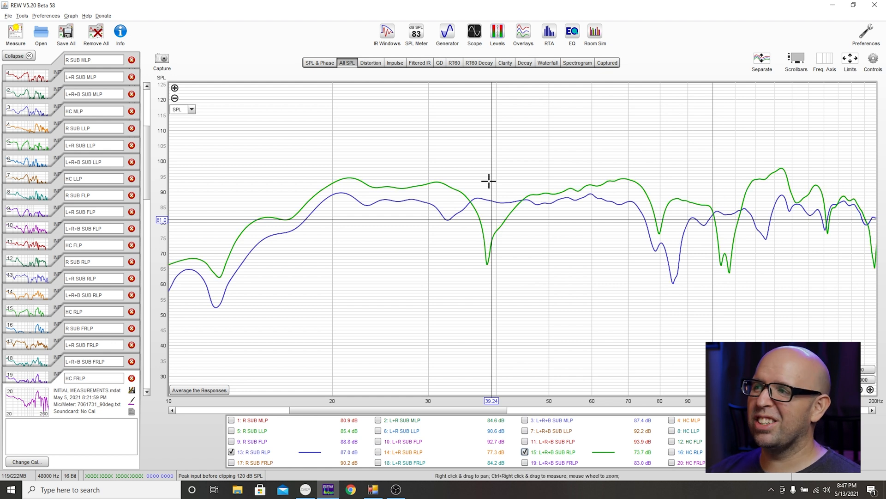
mouse_move(479, 195)
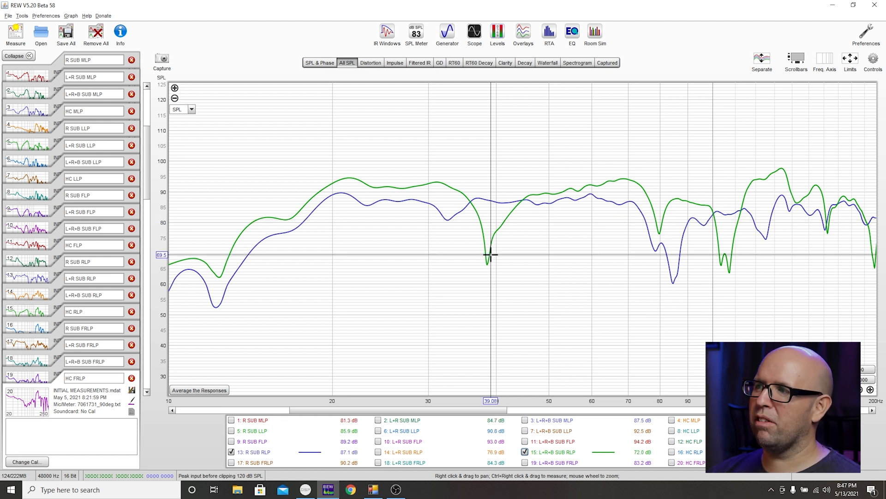
mouse_move(487, 255)
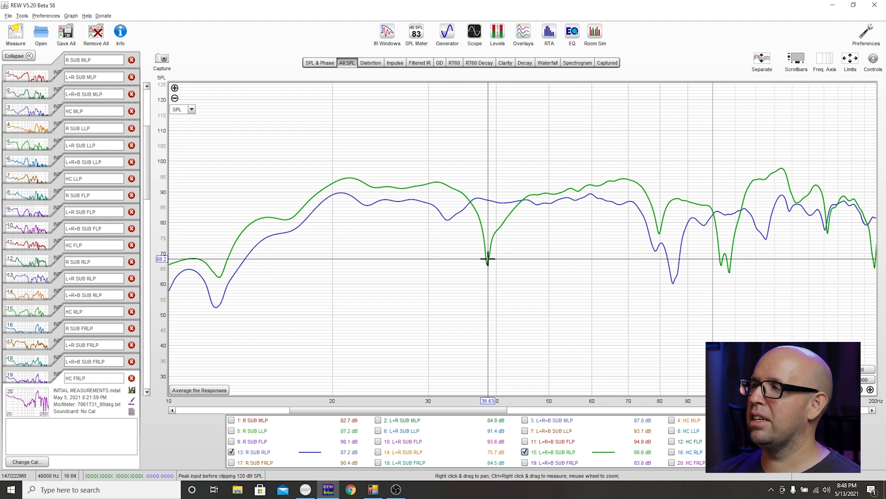
mouse_move(485, 180)
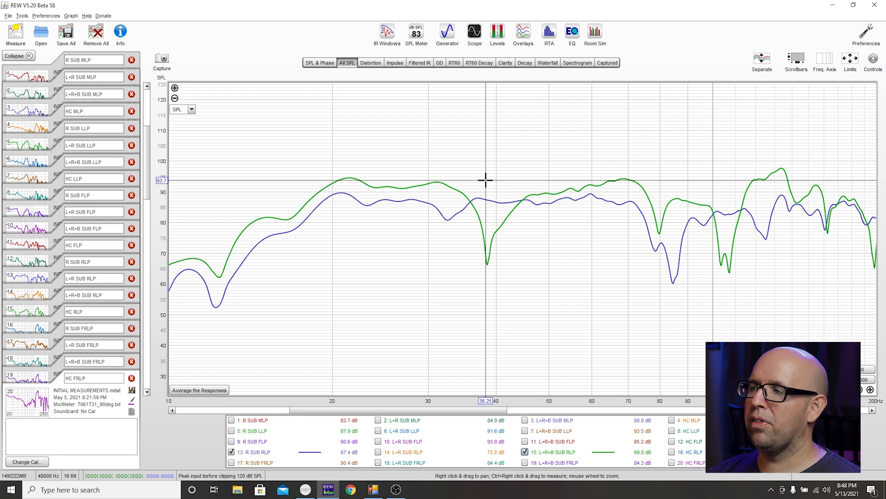
Compare R SUB FRLP against R SUB MLP, then against L+R SUB FRLP and L+R SUB RLP
click(231, 452)
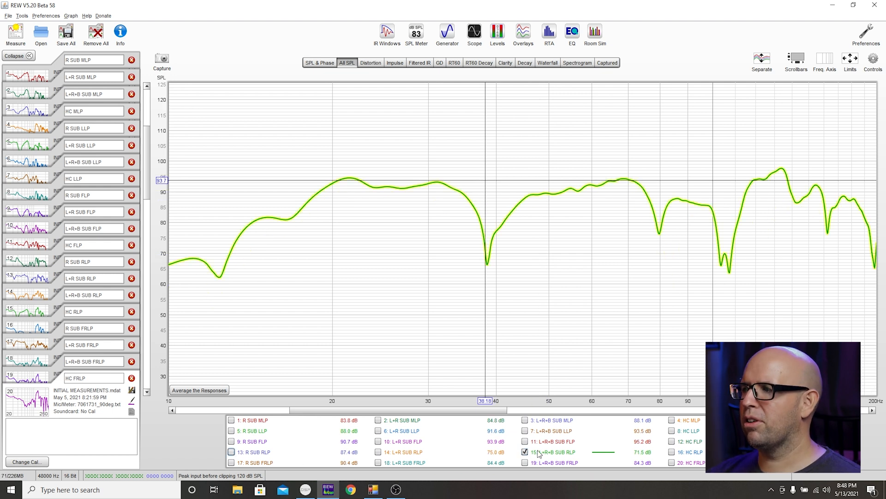
click(231, 462)
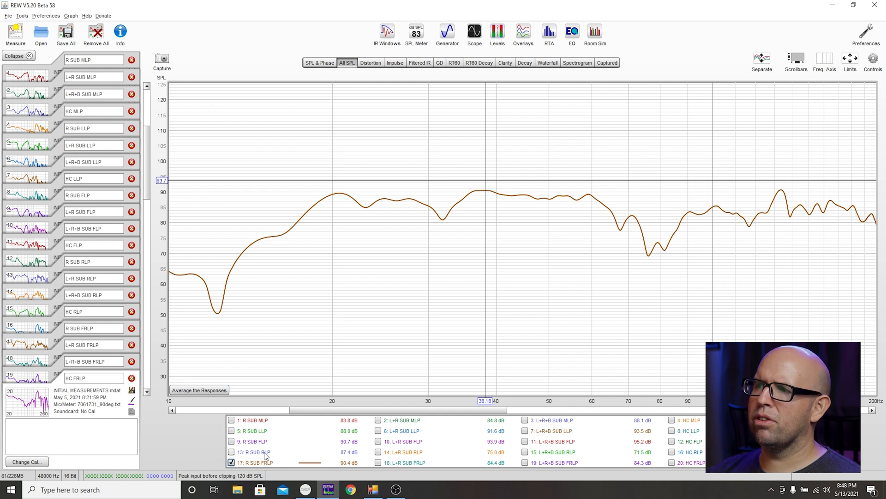
mouse_move(281, 434)
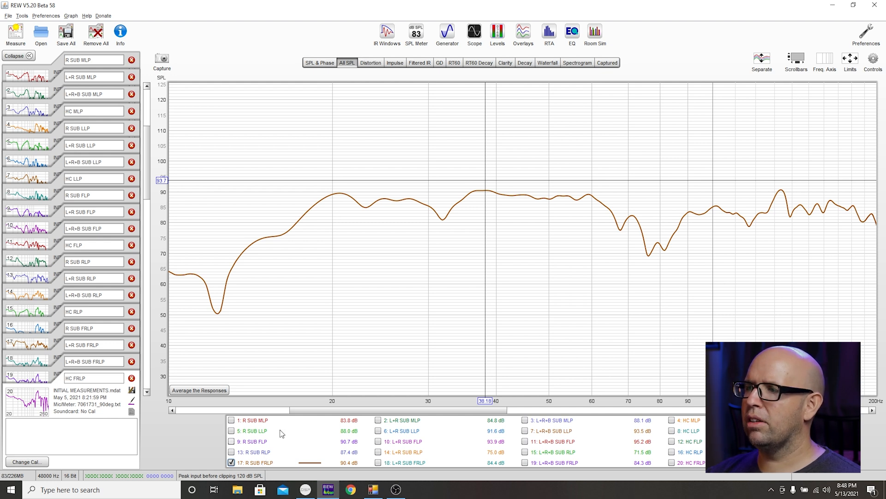
click(231, 420)
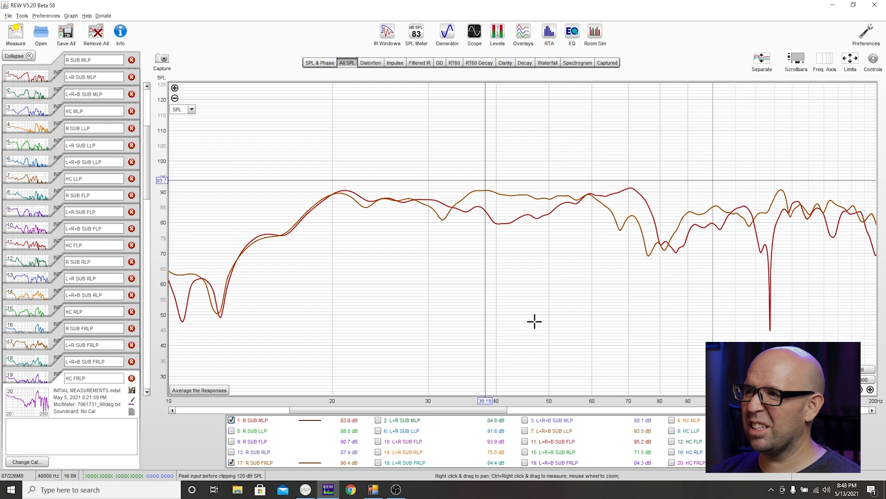
mouse_move(490, 192)
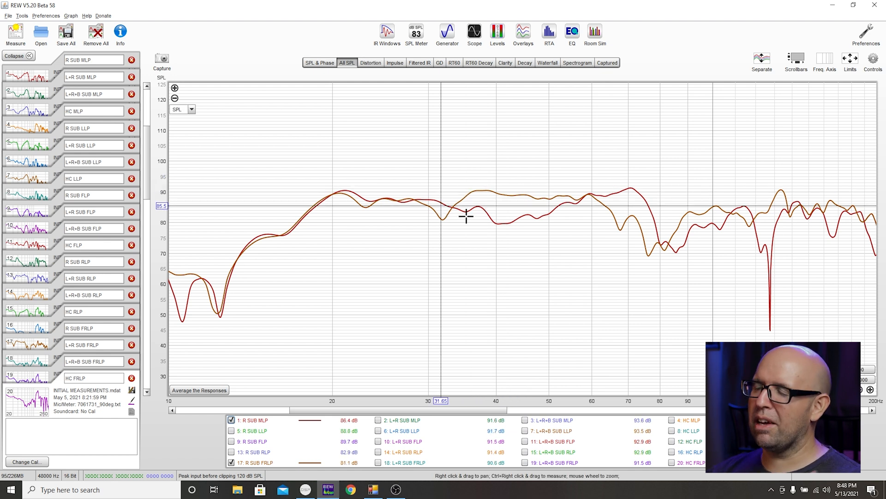
click(379, 462)
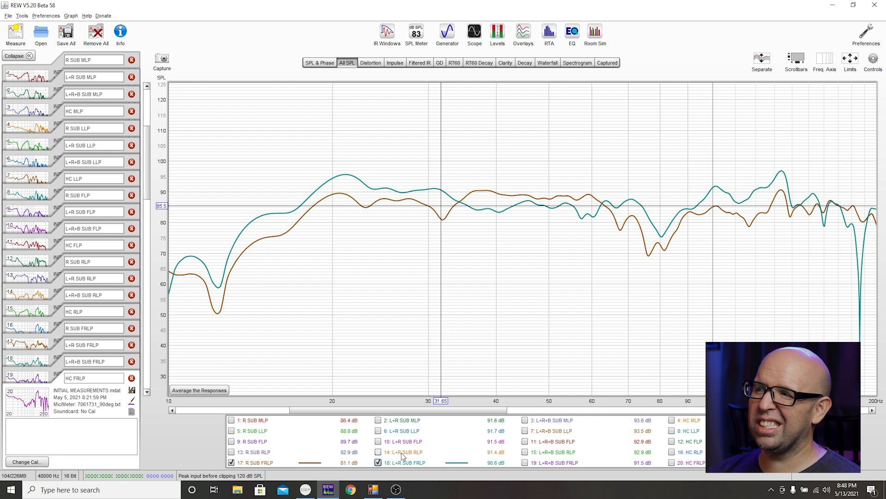
click(379, 452)
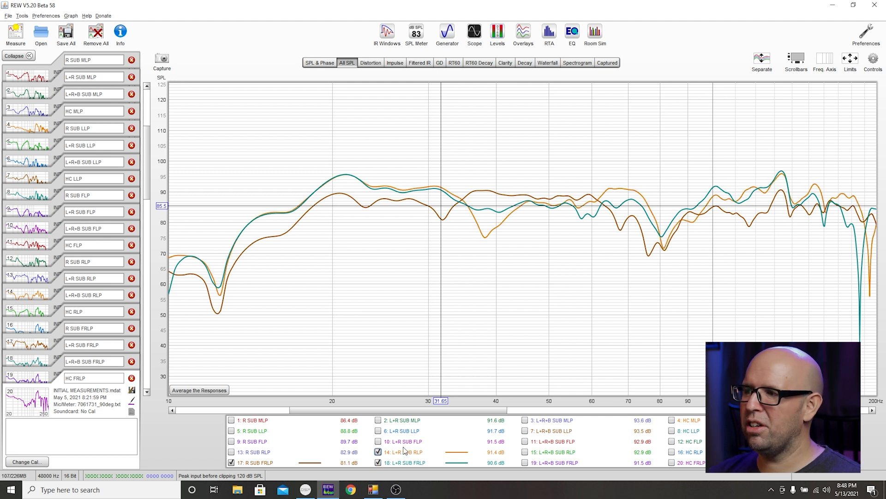
click(379, 462)
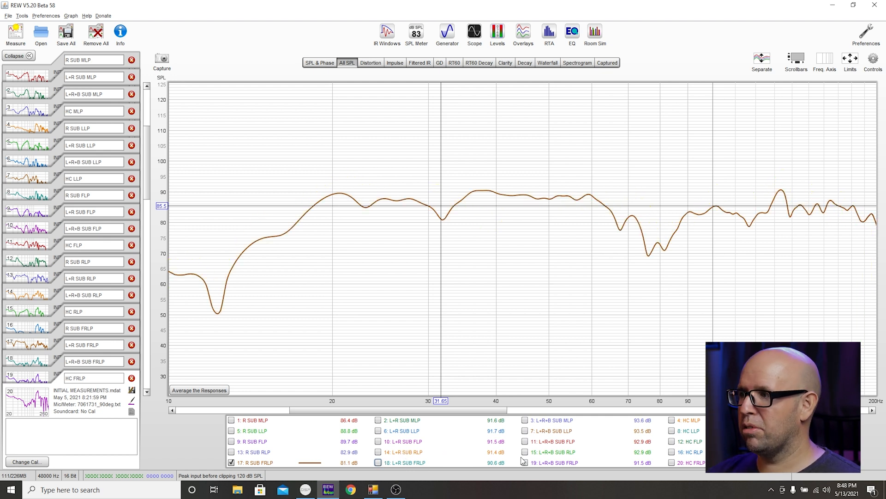
Compare L+R+B SUB FRLP with L+R+B SUB RLP, then hide every remaining curve
click(524, 462)
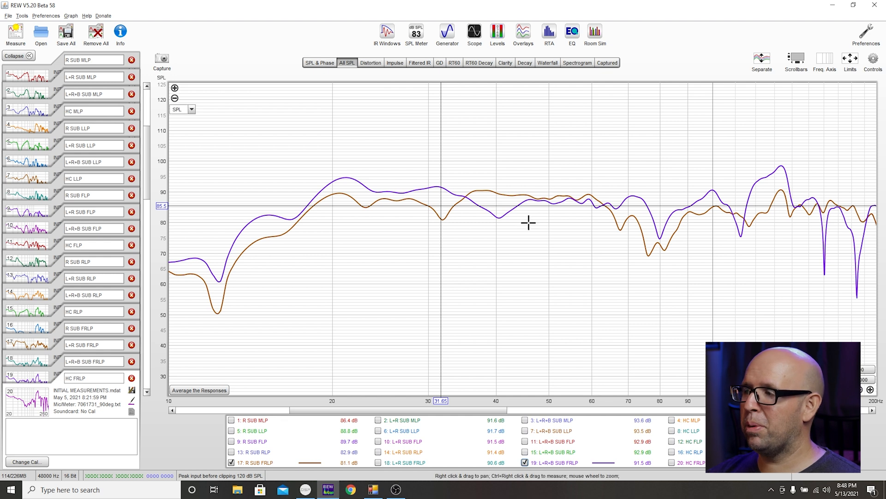
click(524, 452)
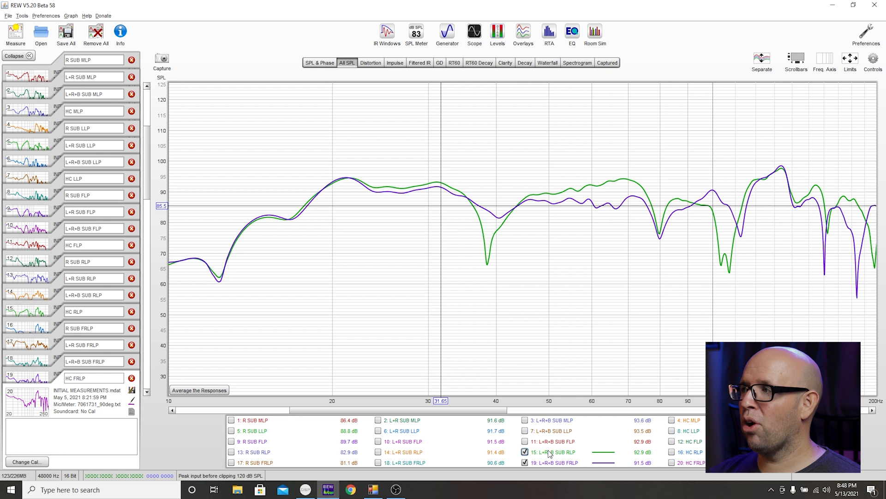
click(524, 452)
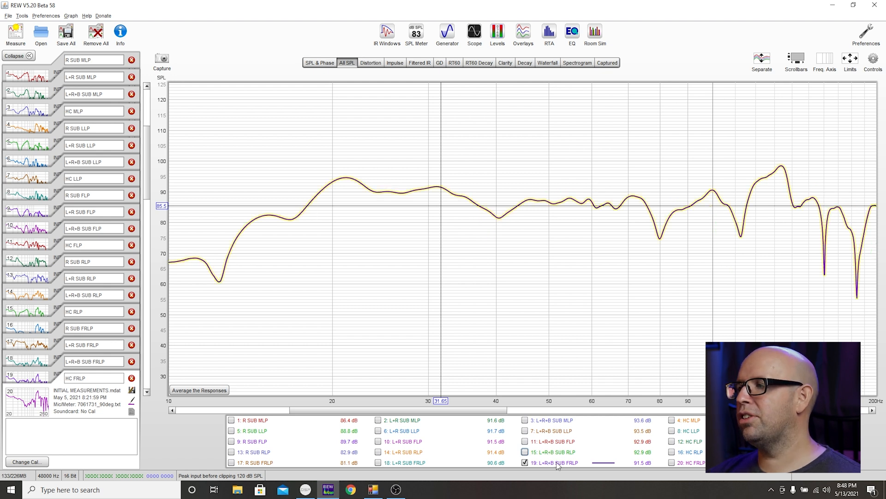
click(524, 463)
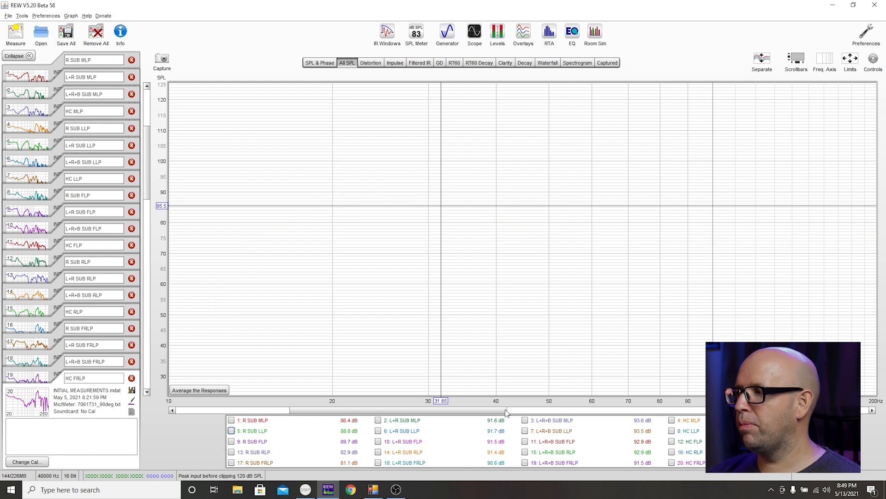
Show the L+R SUB LLP and R SUB LLP responses together on the graph
click(378, 430)
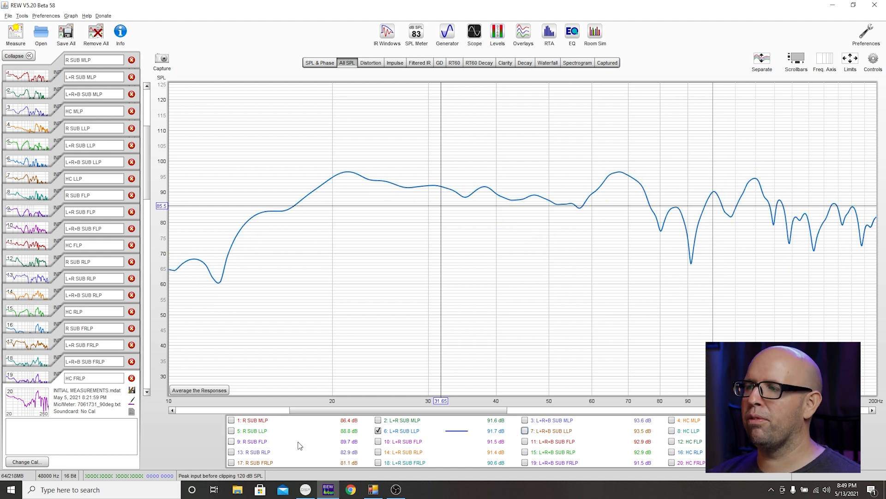
click(231, 430)
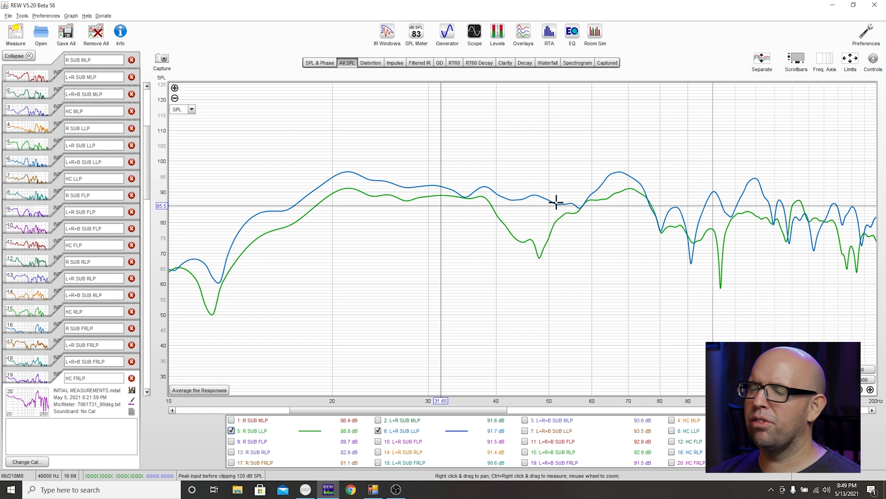
mouse_move(517, 442)
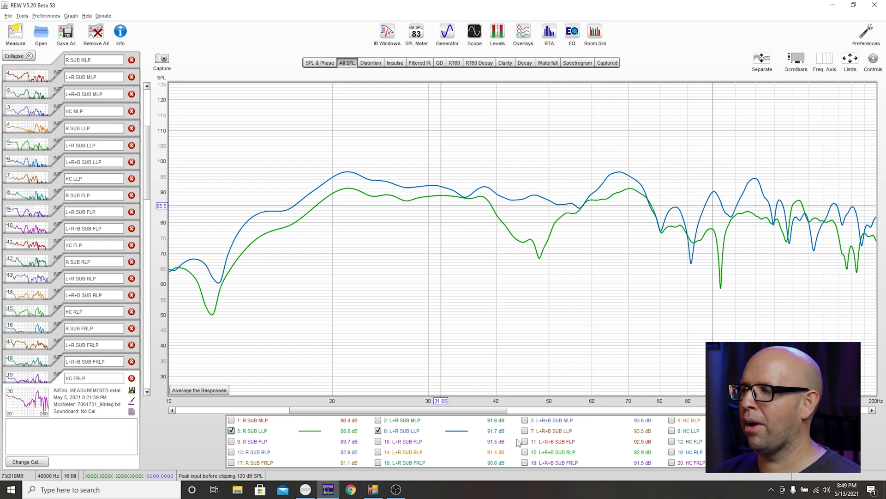
mouse_move(478, 429)
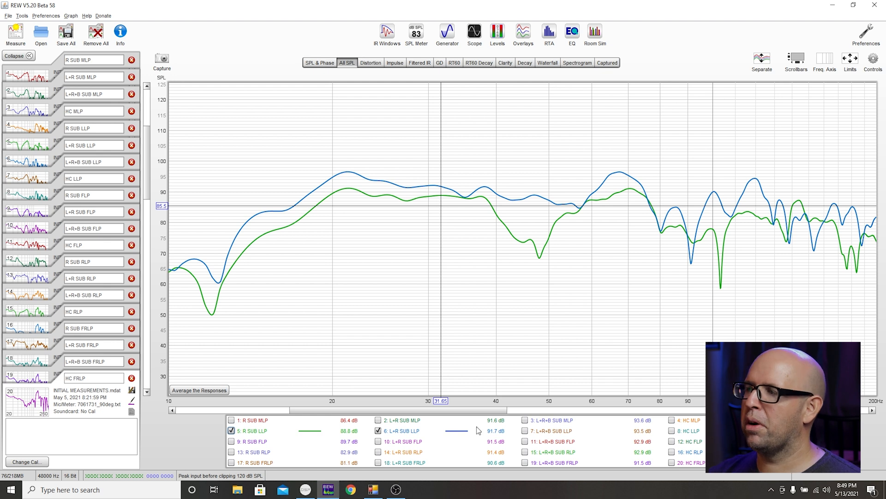
Show L+R+B SUB MLP alone and briefly compare it with L+R+B SUB LLP
click(524, 420)
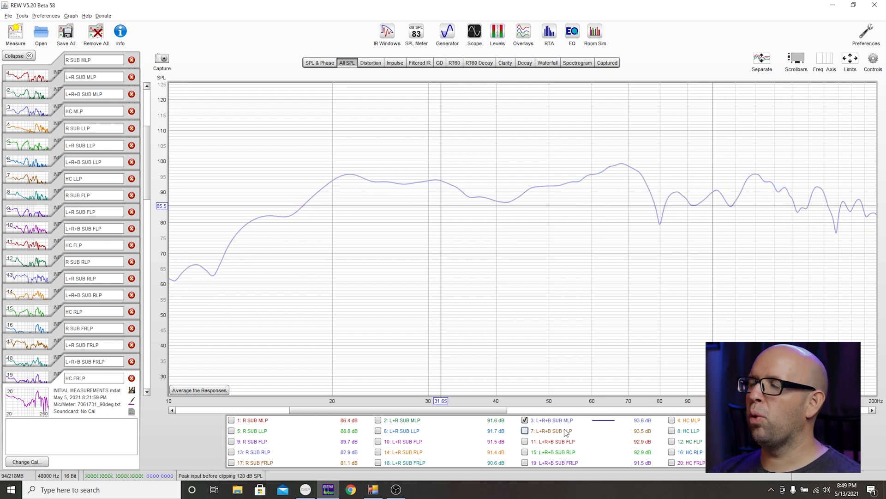
click(551, 420)
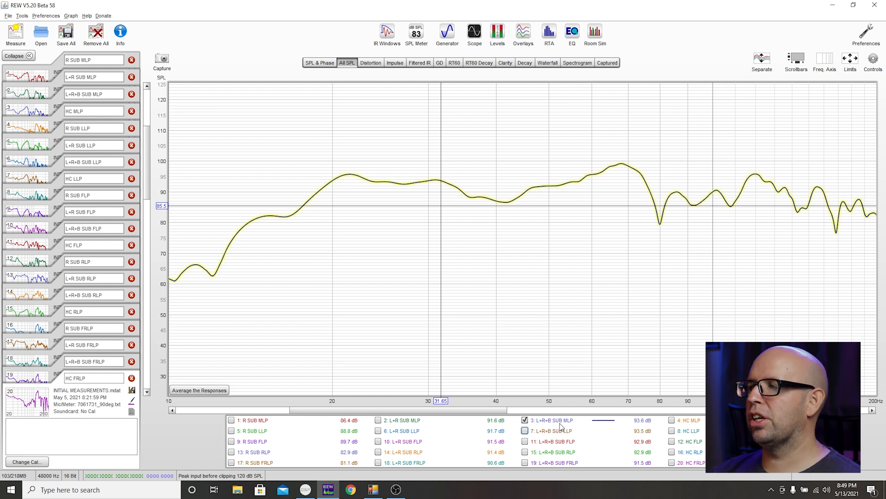
click(524, 431)
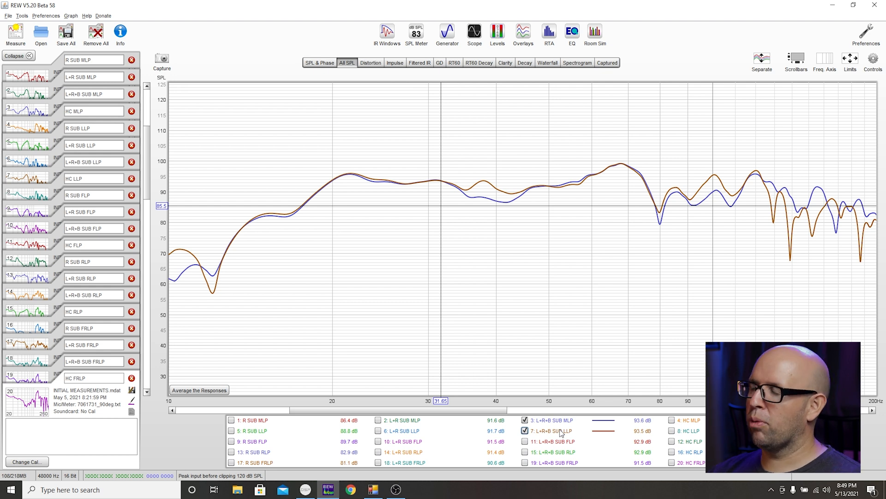
click(525, 430)
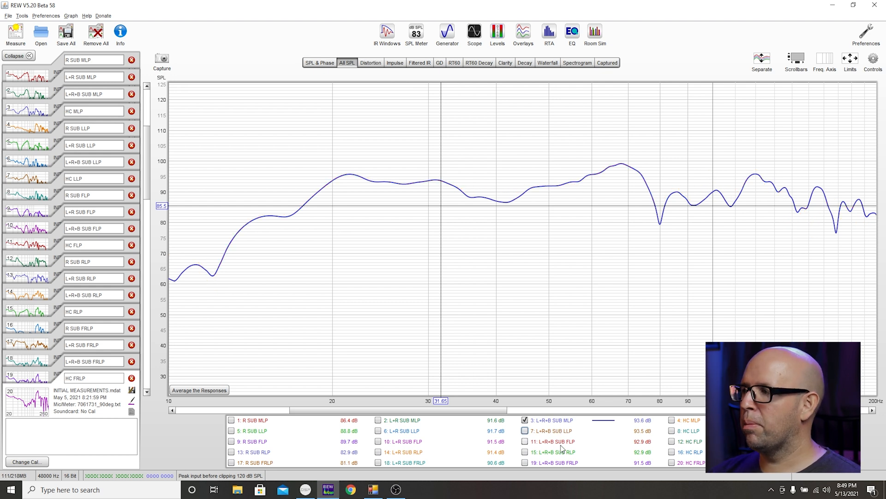
Compare L+R+B SUB MLP with the FLP, RLP and FRLP versions, then hide all curves
click(524, 441)
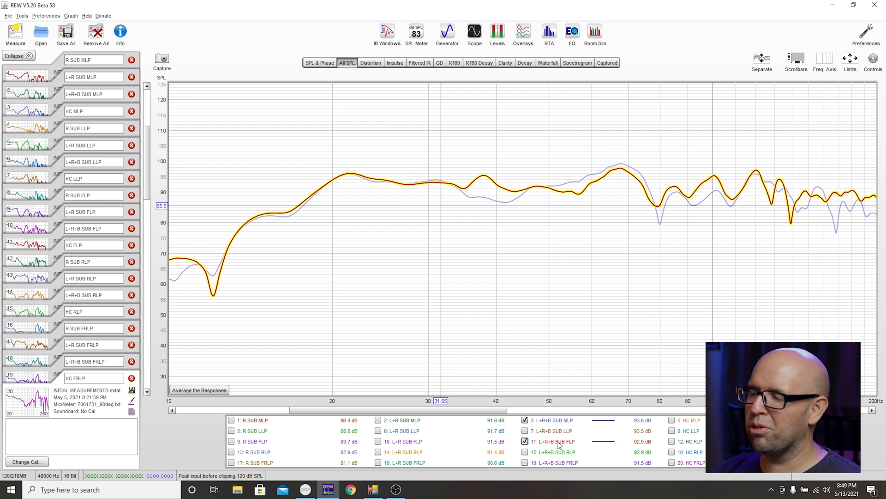
click(525, 442)
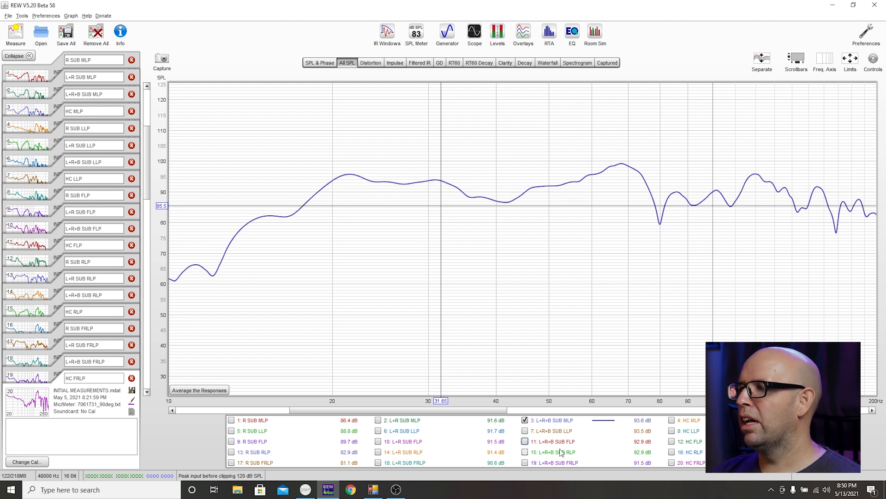
click(524, 451)
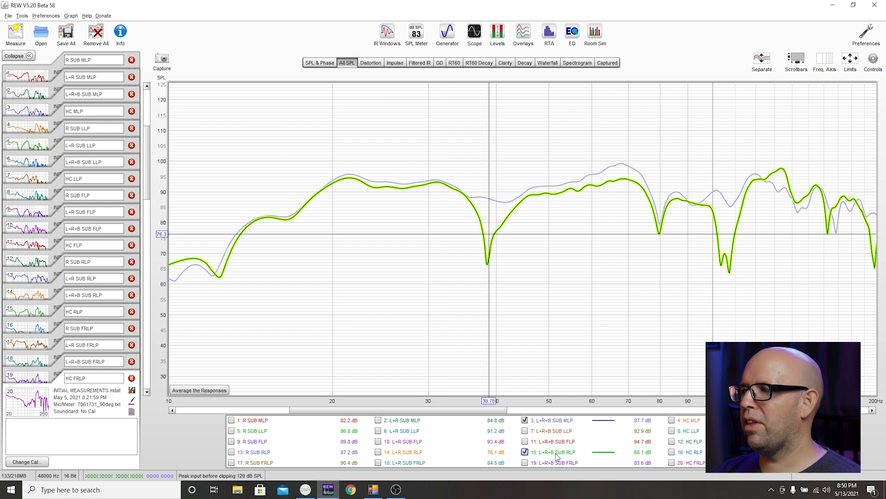
click(524, 463)
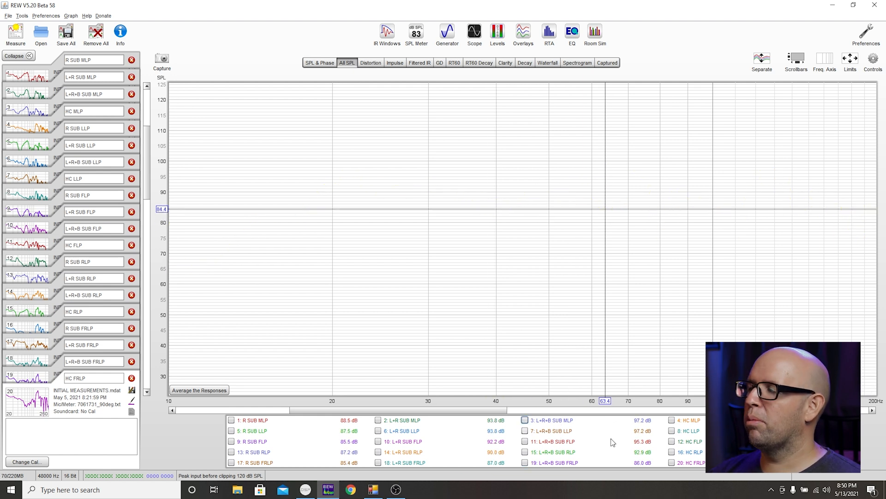
Show the HC MLP response alone on the All SPL graph
click(672, 419)
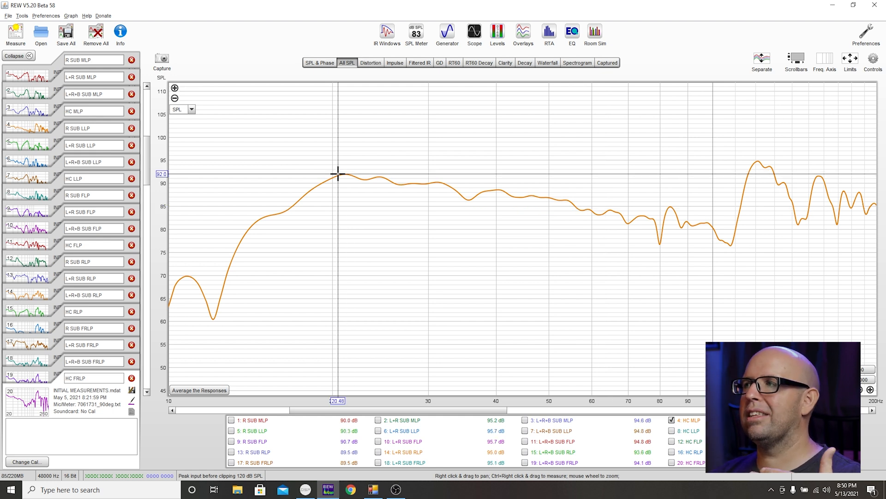
mouse_move(460, 167)
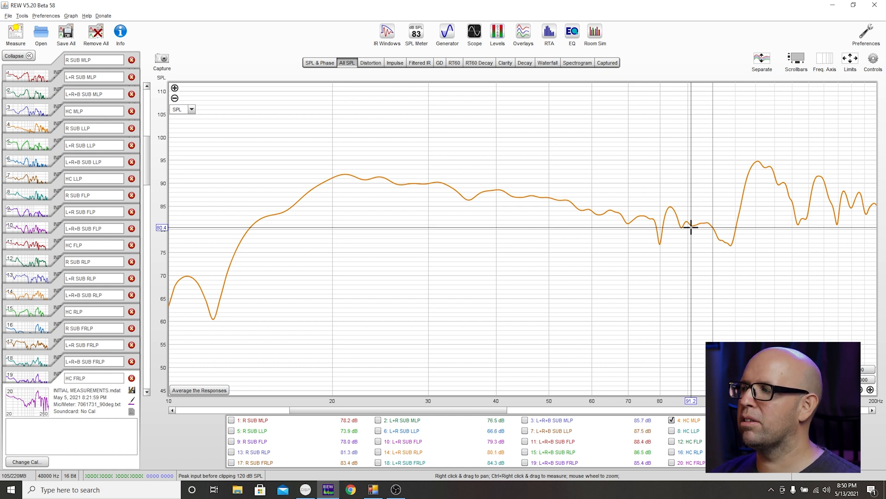
mouse_move(664, 231)
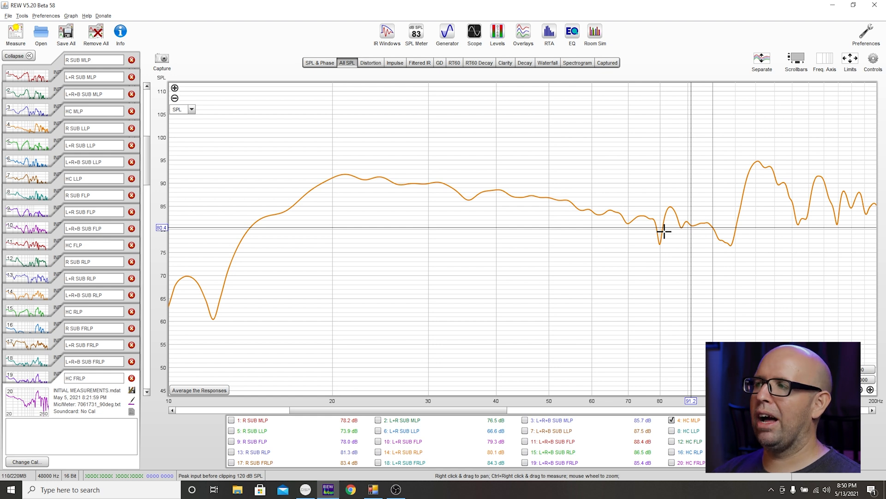
mouse_move(334, 177)
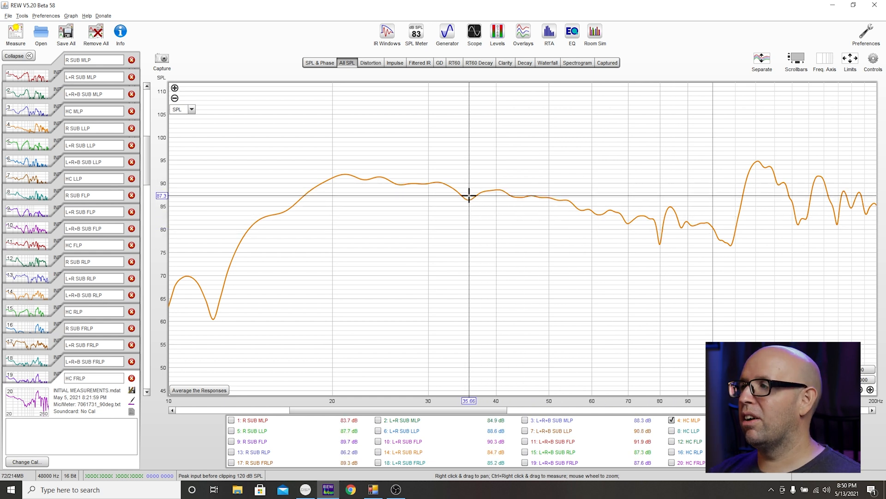
mouse_move(530, 203)
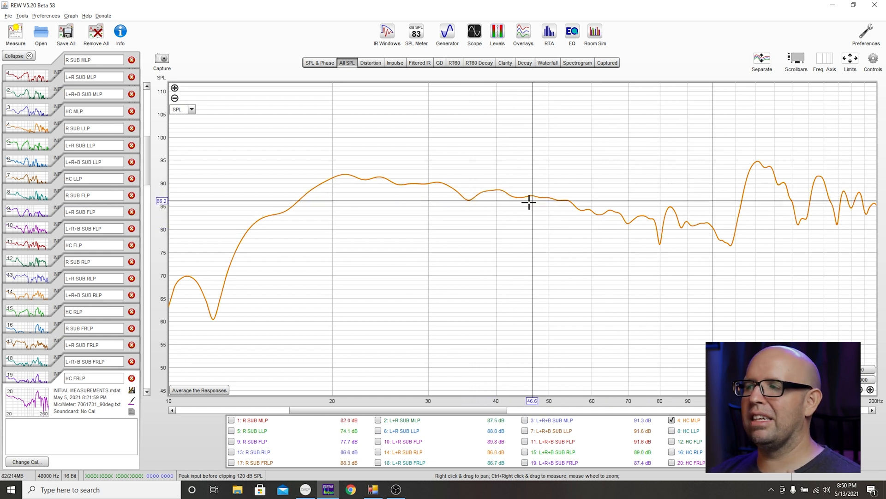
mouse_move(476, 205)
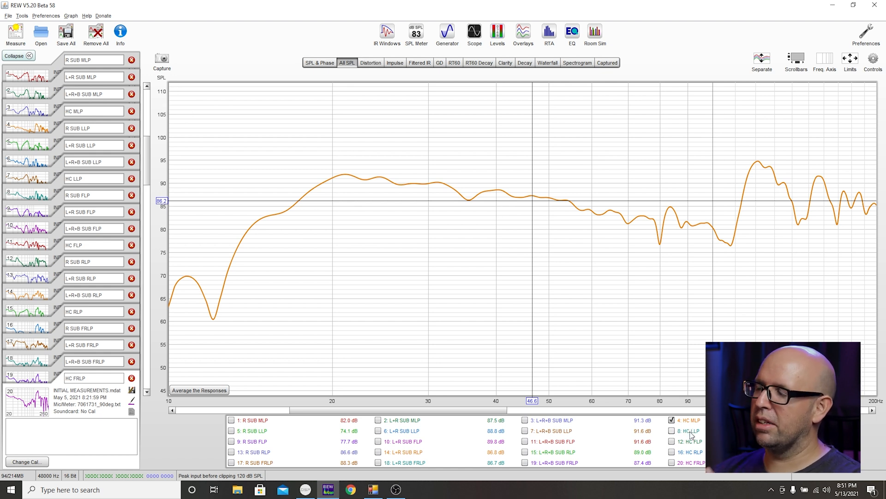
Briefly compare HC MLP with HC LLP and HC FLP, then overlay HC RLP on it
click(671, 431)
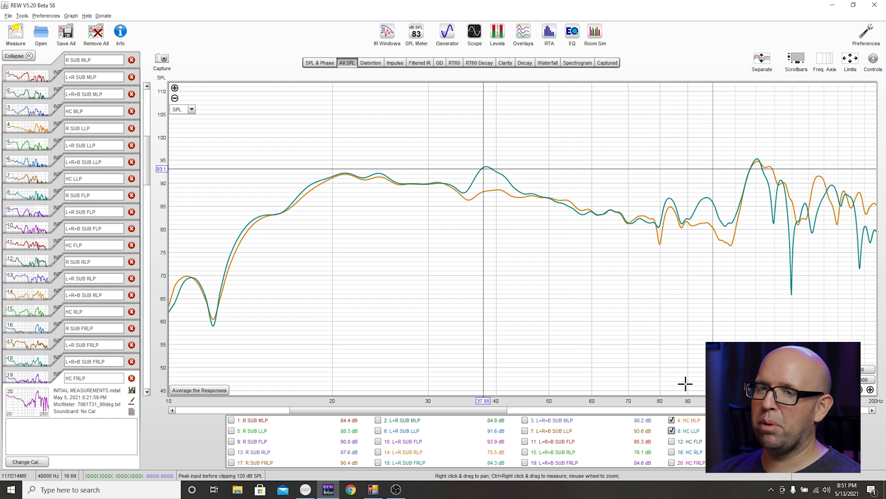
click(673, 430)
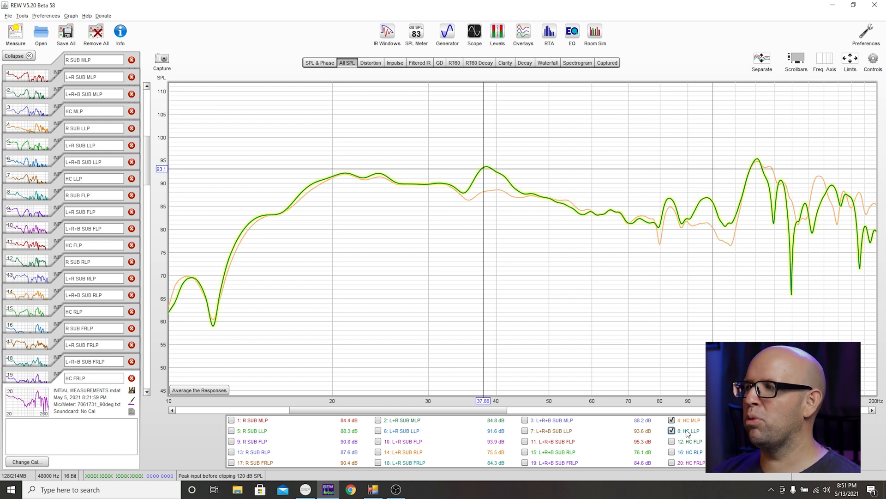
click(673, 442)
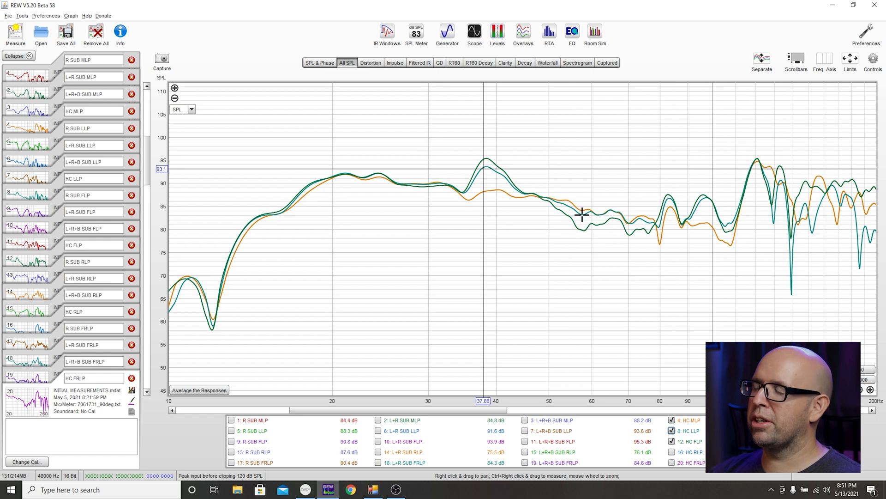
click(672, 430)
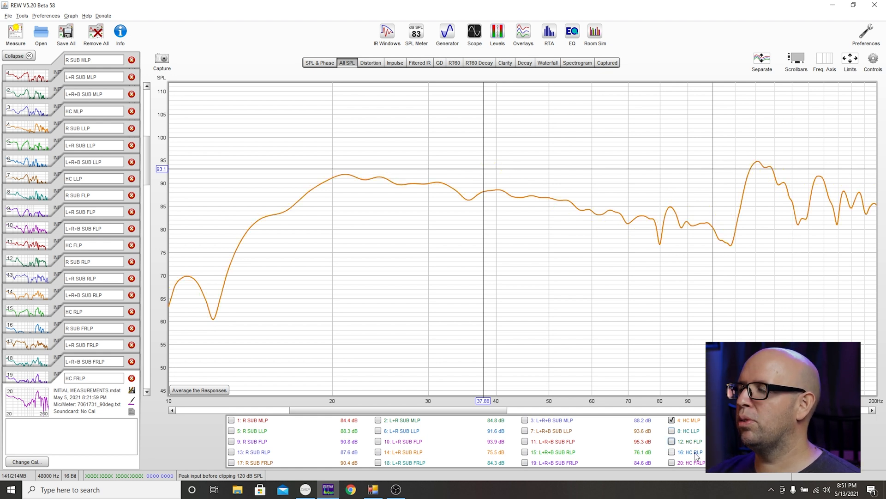
click(672, 452)
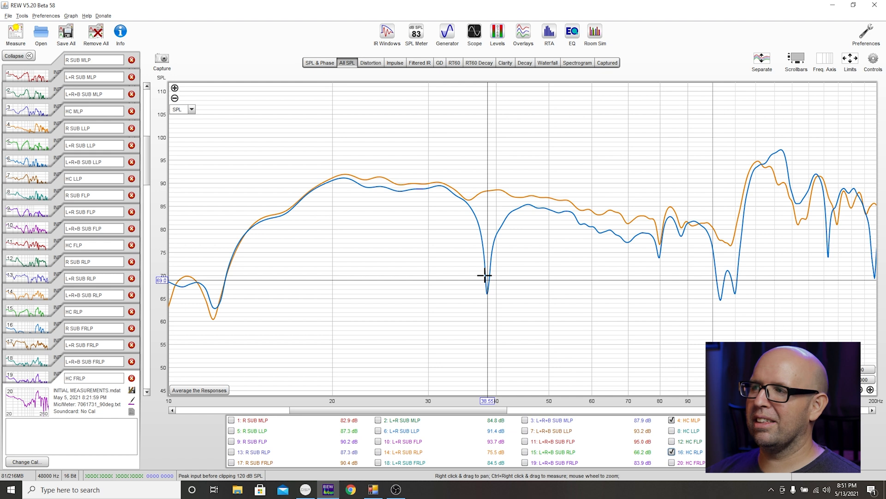
mouse_move(481, 264)
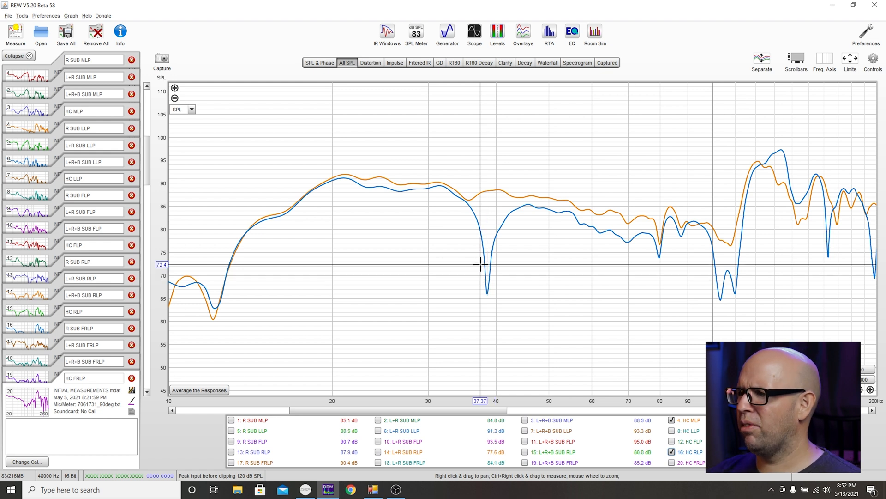
mouse_move(487, 287)
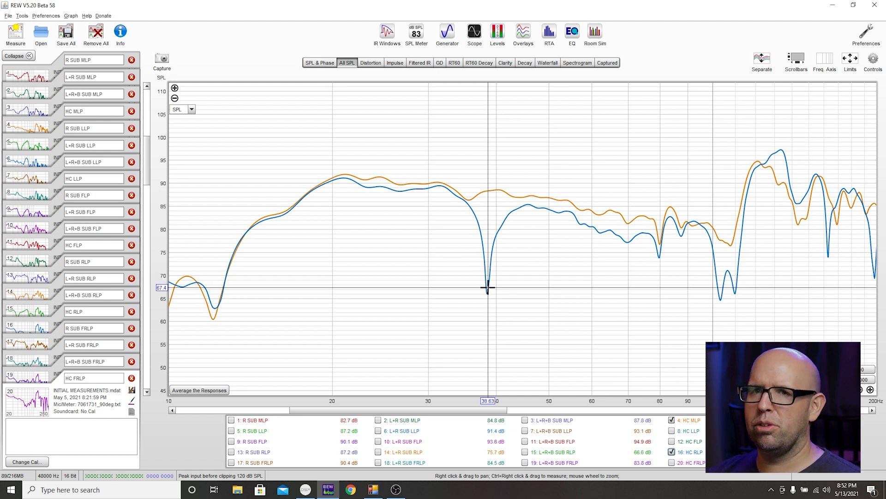
mouse_move(499, 220)
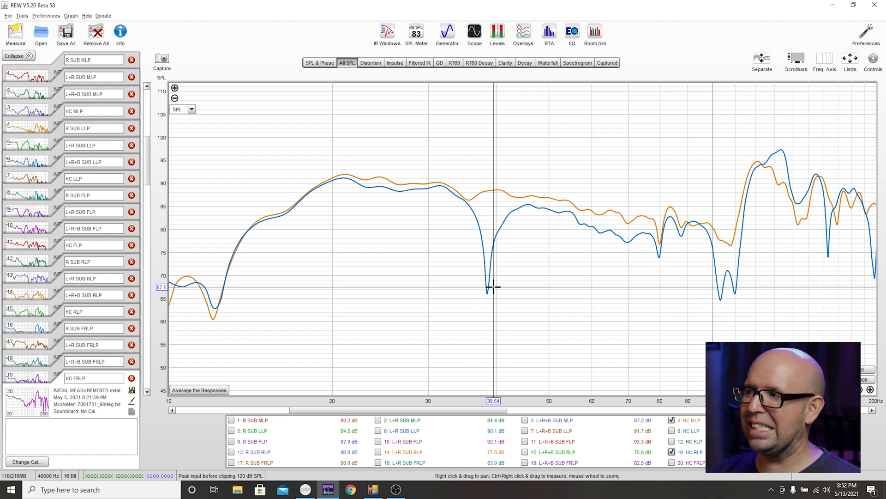
mouse_move(503, 245)
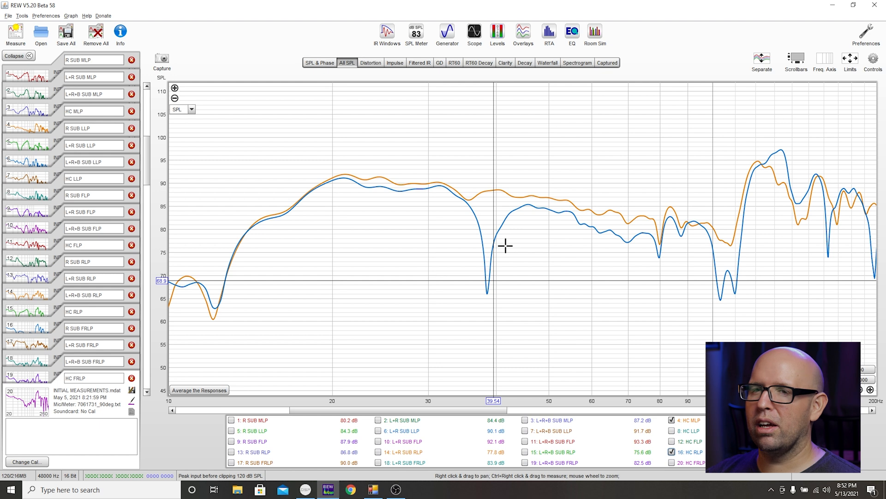
mouse_move(571, 275)
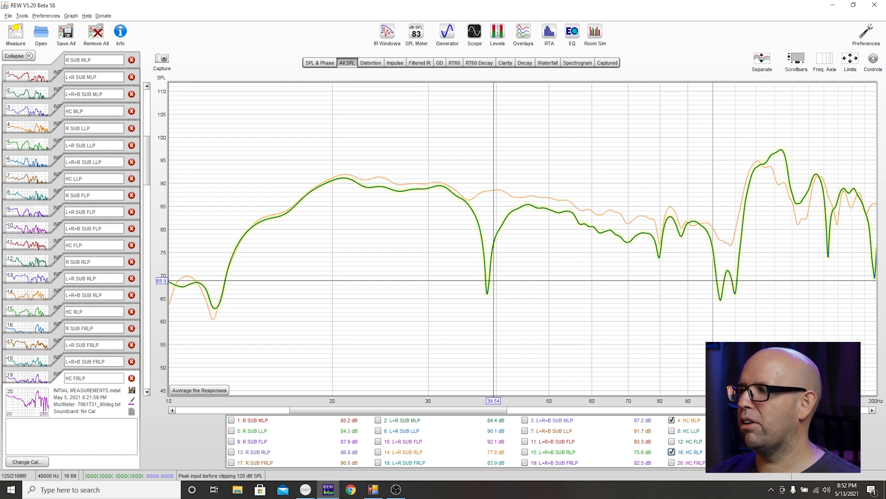
Compare HC MLP against HC FRLP, then leave HC FLP overlaid on it
click(671, 461)
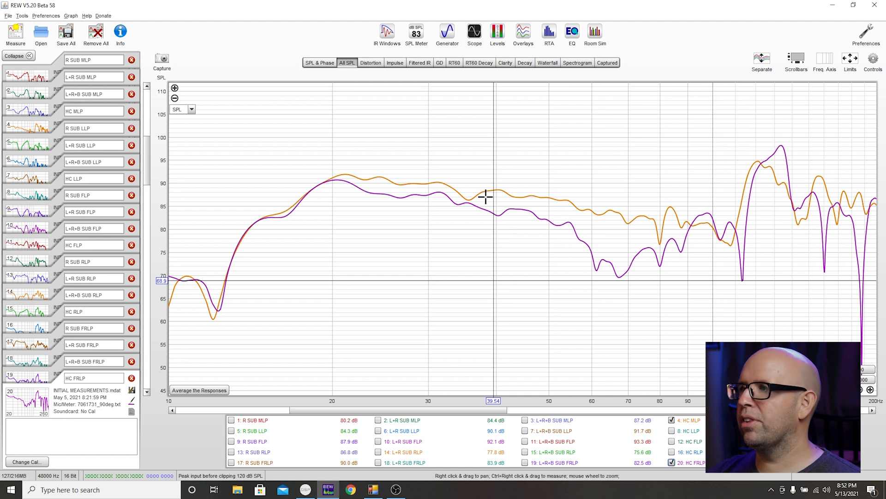
mouse_move(602, 266)
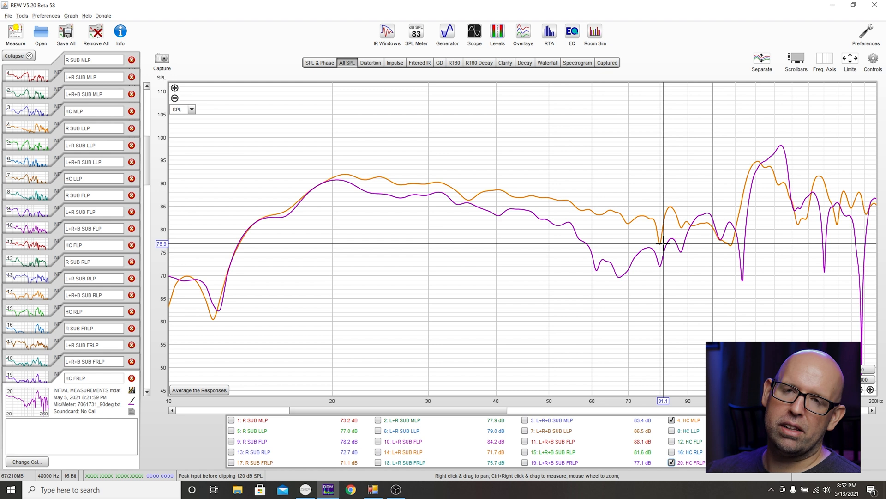
click(672, 441)
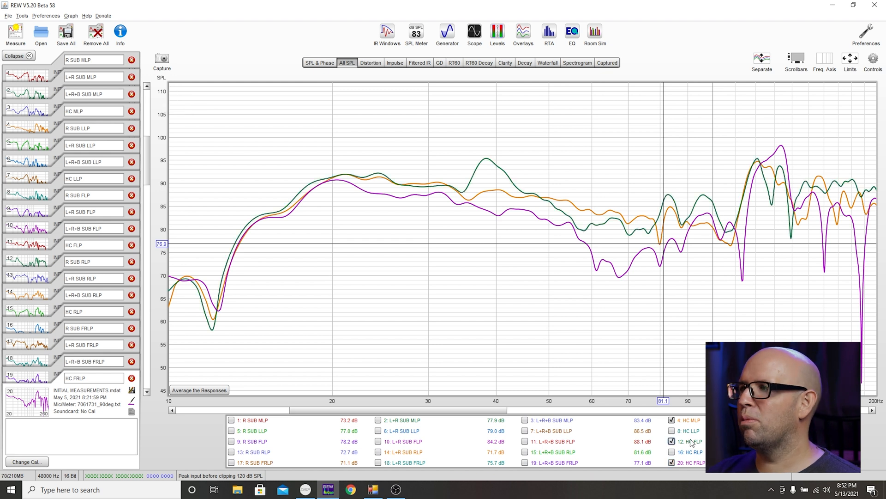
click(673, 441)
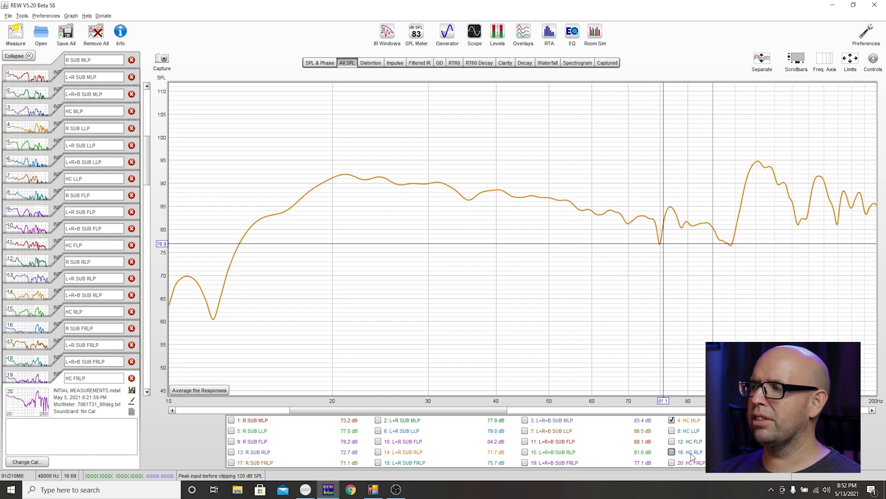
click(672, 442)
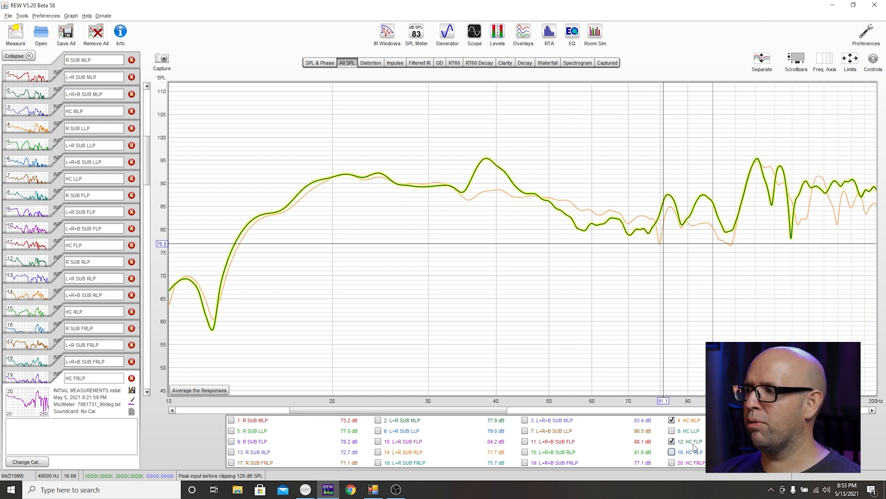